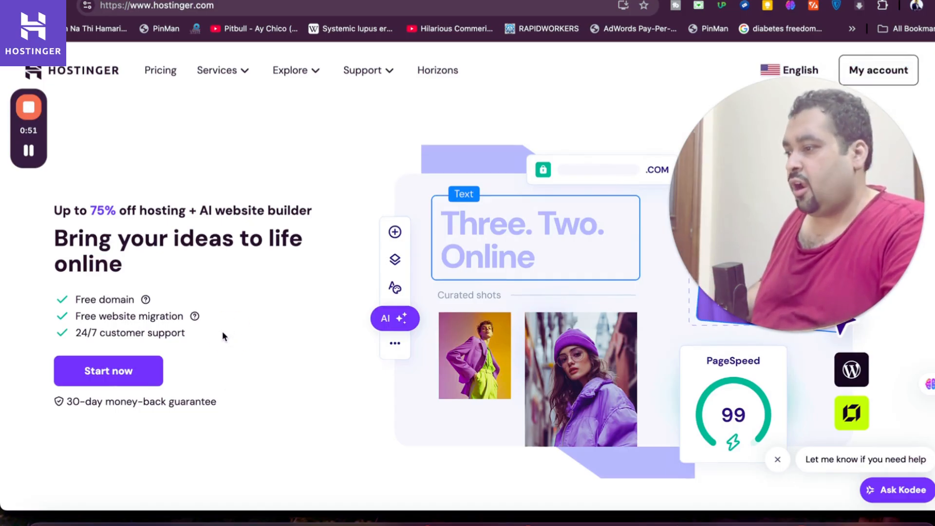
mouse_move(215, 328)
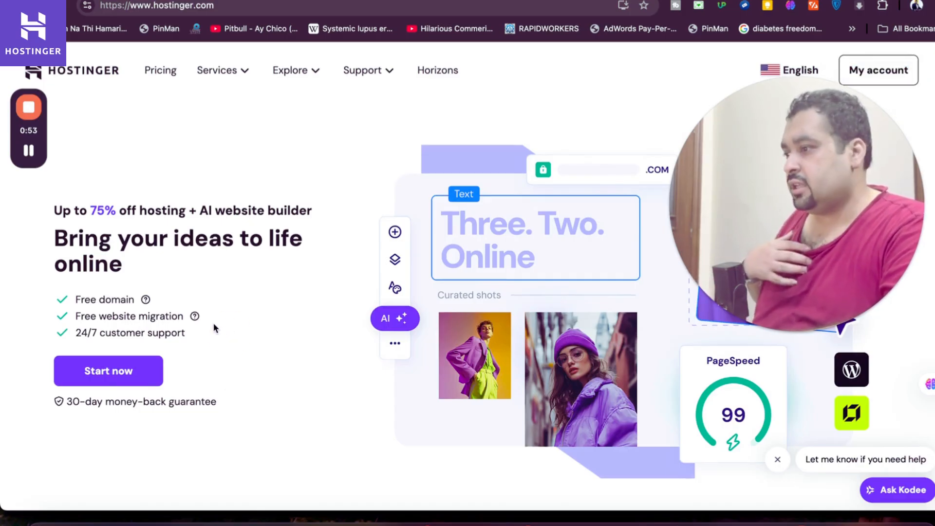
Highlight the 24/7 support feature, then scroll to the Trustpilot, Google, HostAdvice and WPBeginner ratings.
double_click(104, 300)
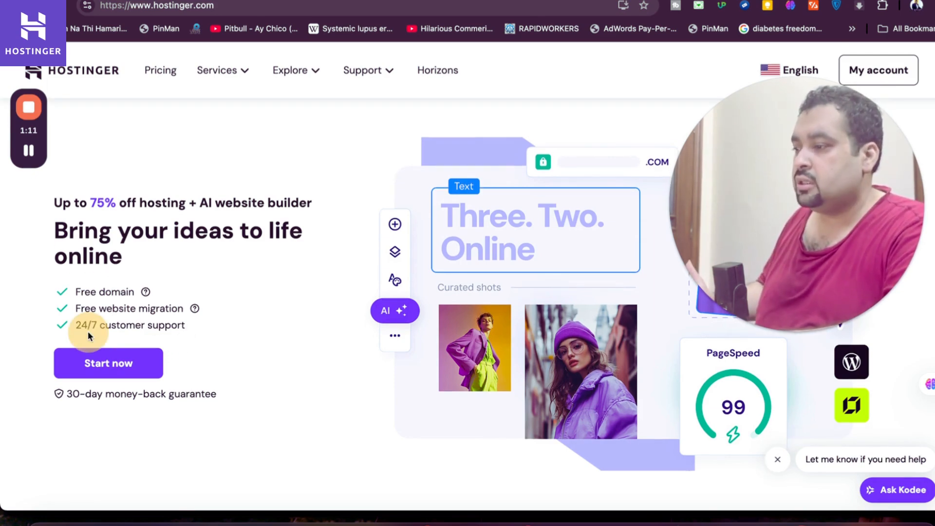
double_click(128, 325)
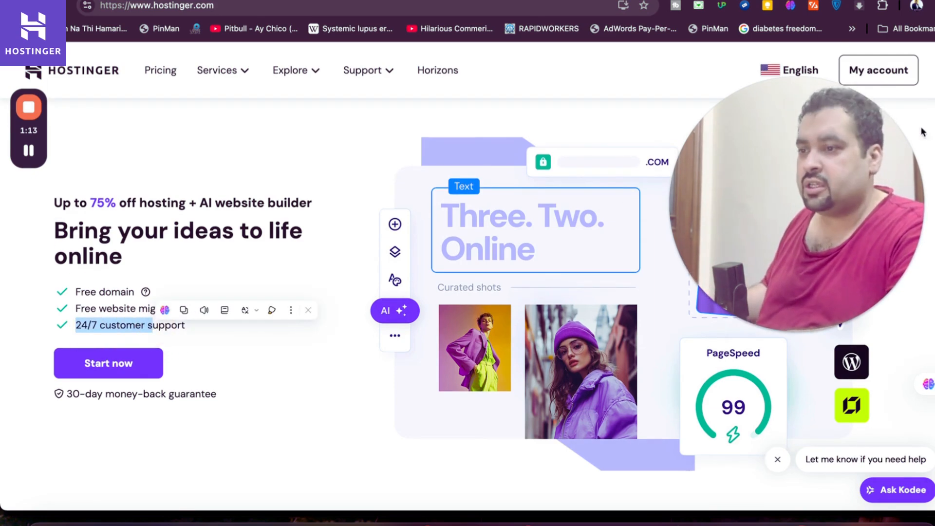
scroll(down, 3)
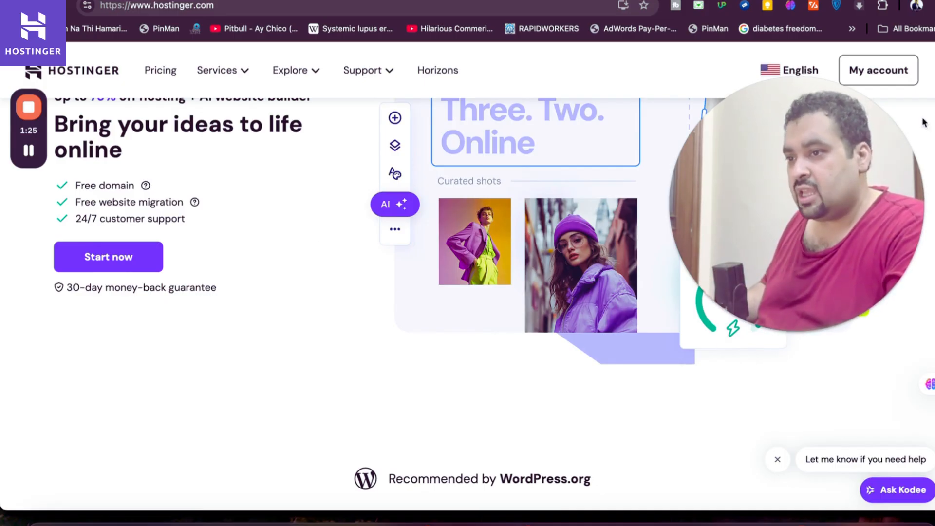
scroll(down, 3)
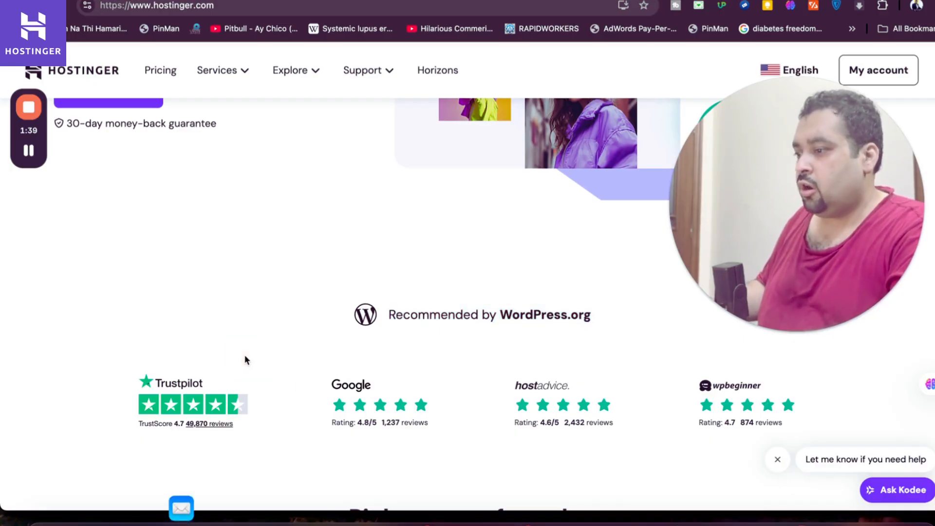
mouse_move(668, 413)
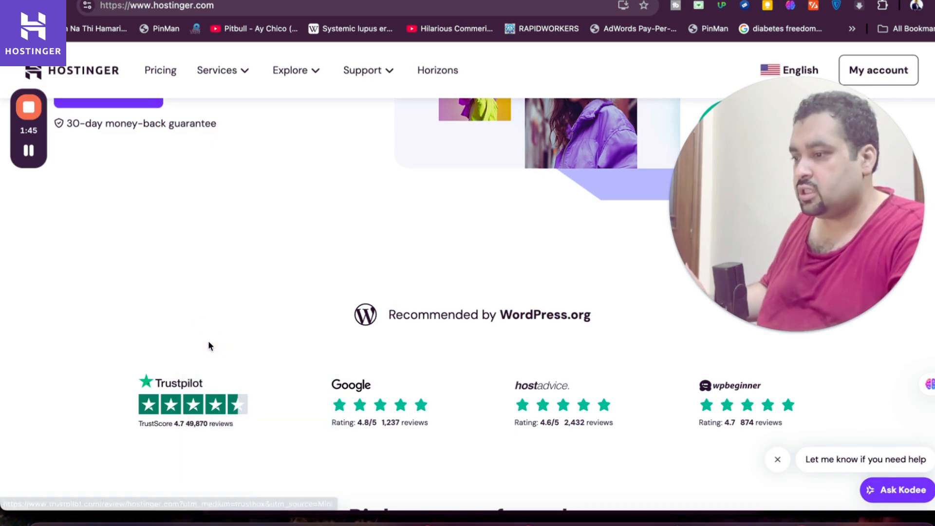
mouse_move(259, 137)
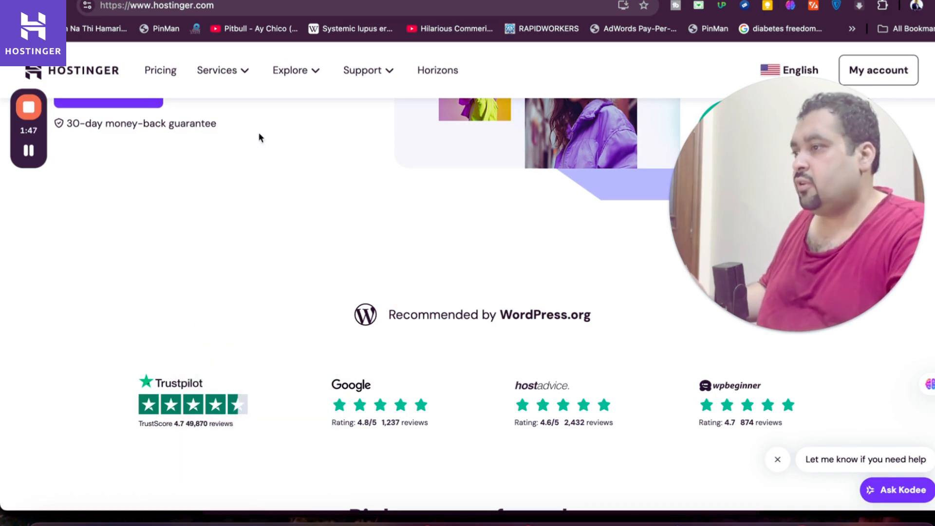
Open Hostinger's Trustpilot page (4.7 Excellent, about 50K reviews) and scroll through customer reviews.
click(173, 383)
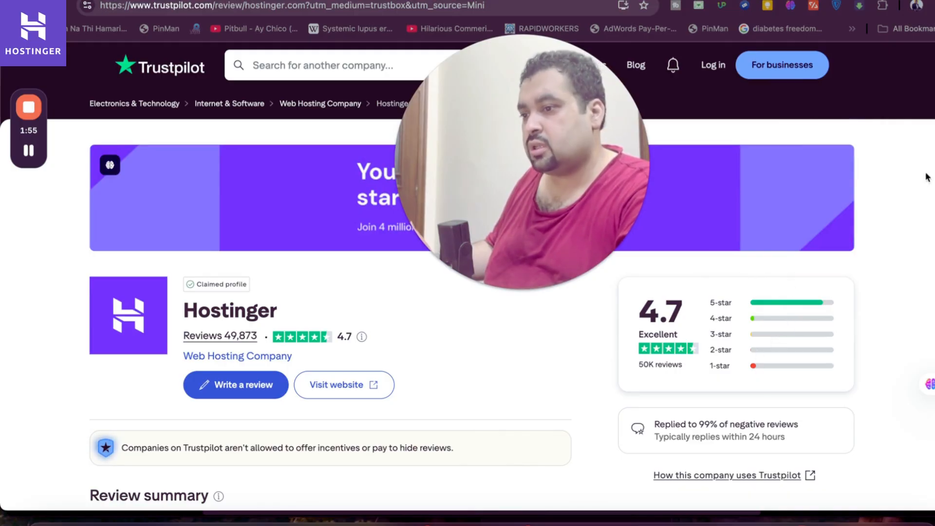
scroll(down, 3)
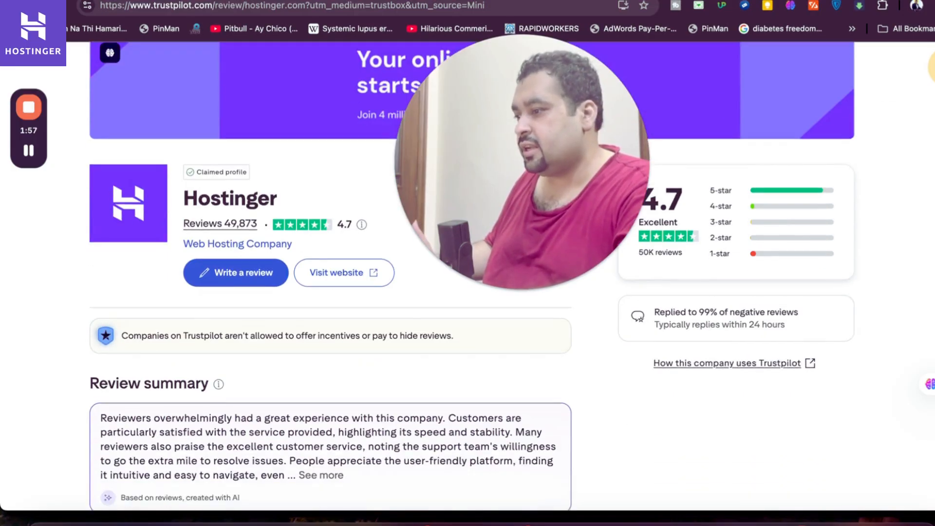
scroll(down, 3)
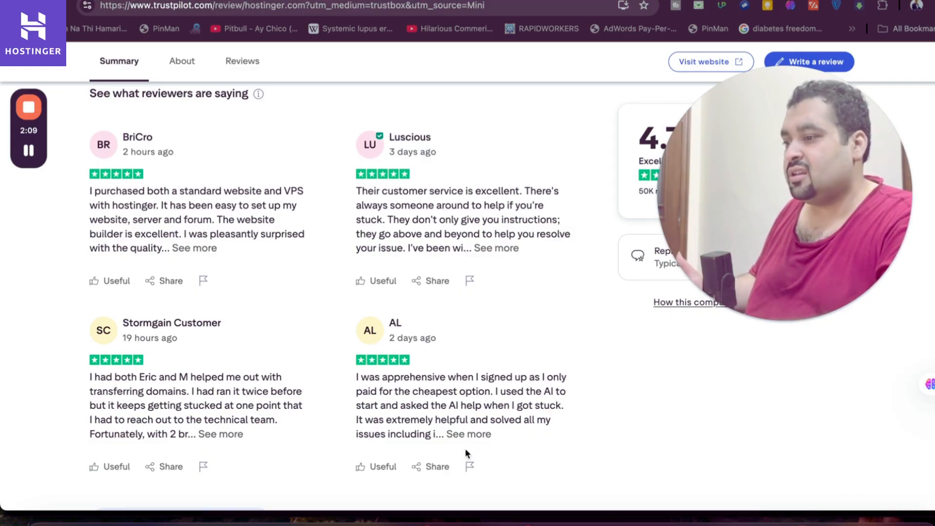
mouse_move(437, 377)
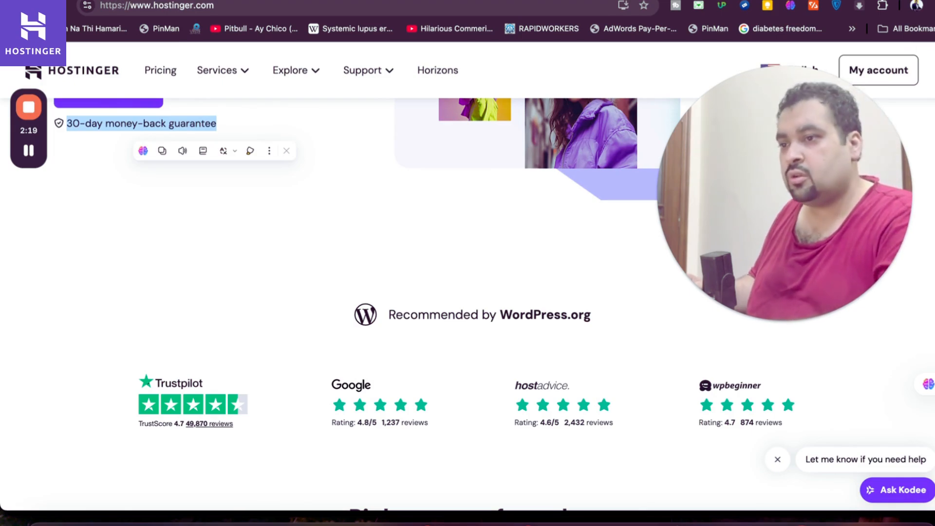
Scroll to the plan cards: Premium $2.99, Business $3.99 and Cloud Startup $7.99 per month.
scroll(down, 3)
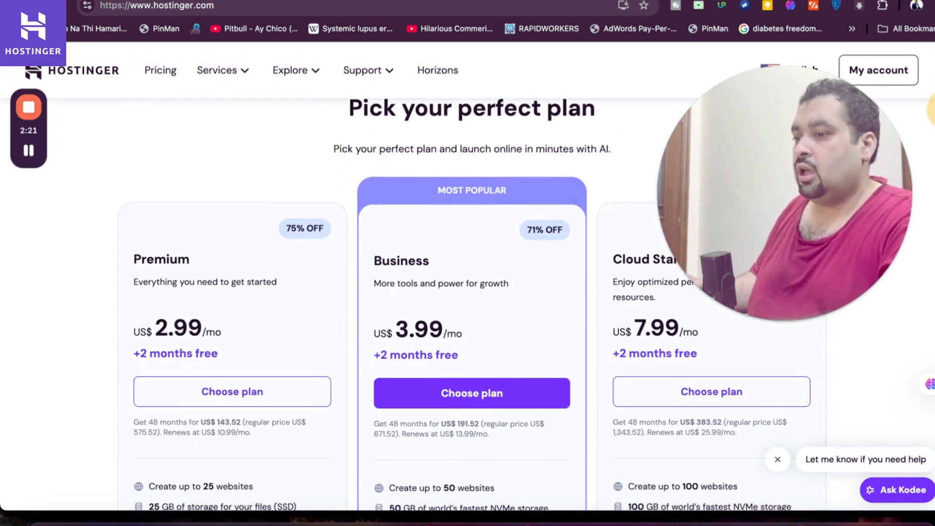
scroll(down, 3)
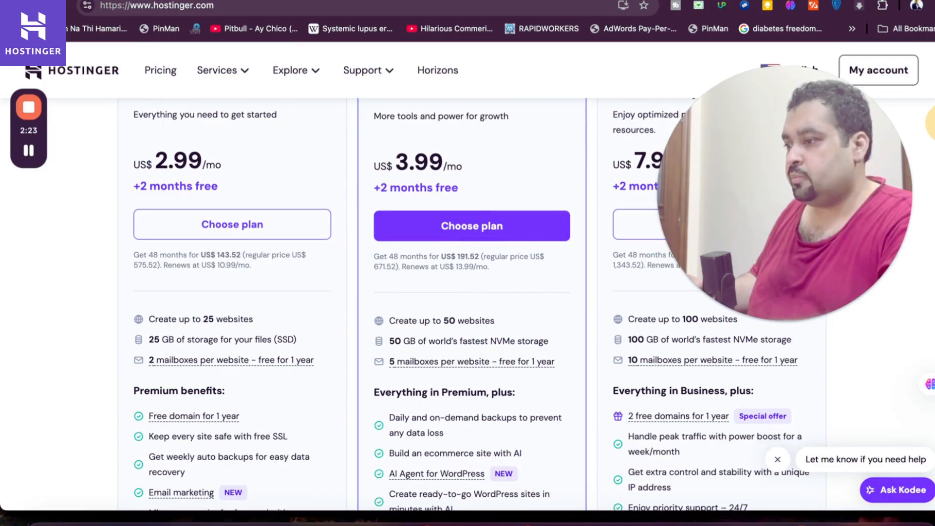
scroll(down, 3)
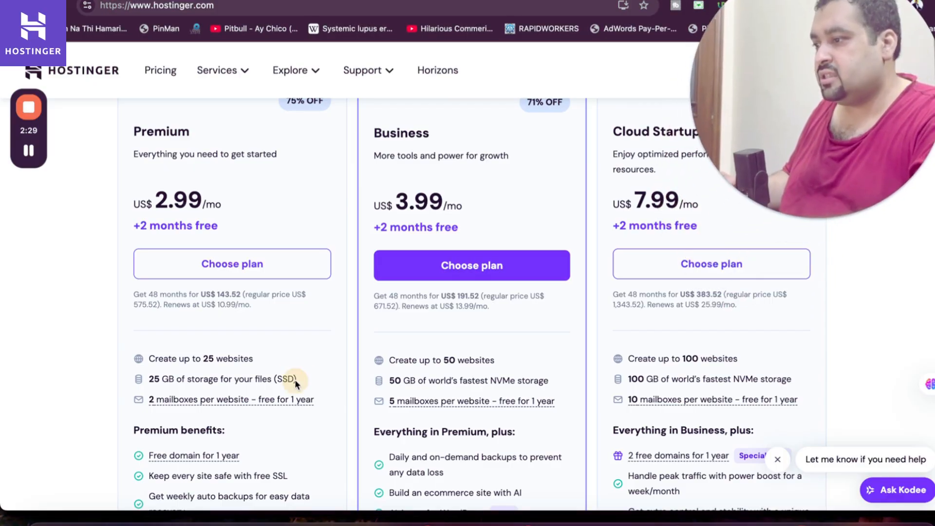
mouse_move(549, 216)
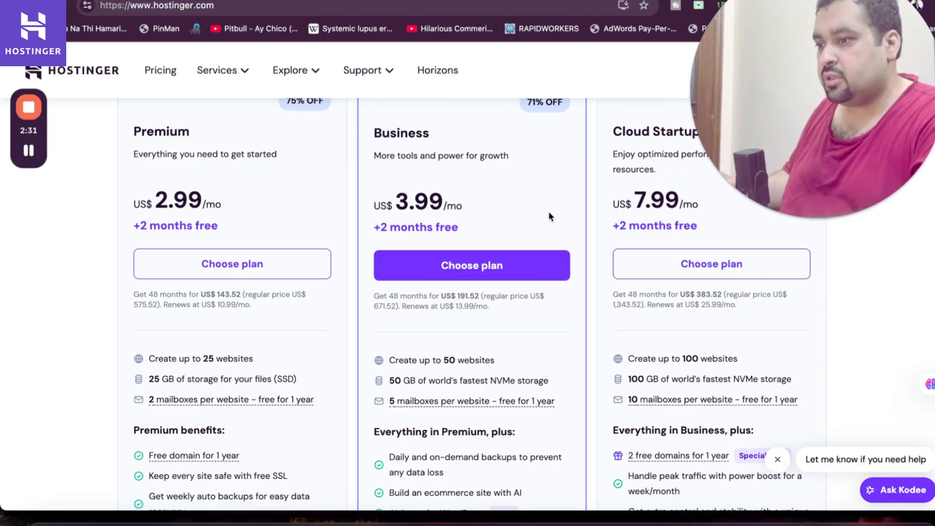
mouse_move(512, 355)
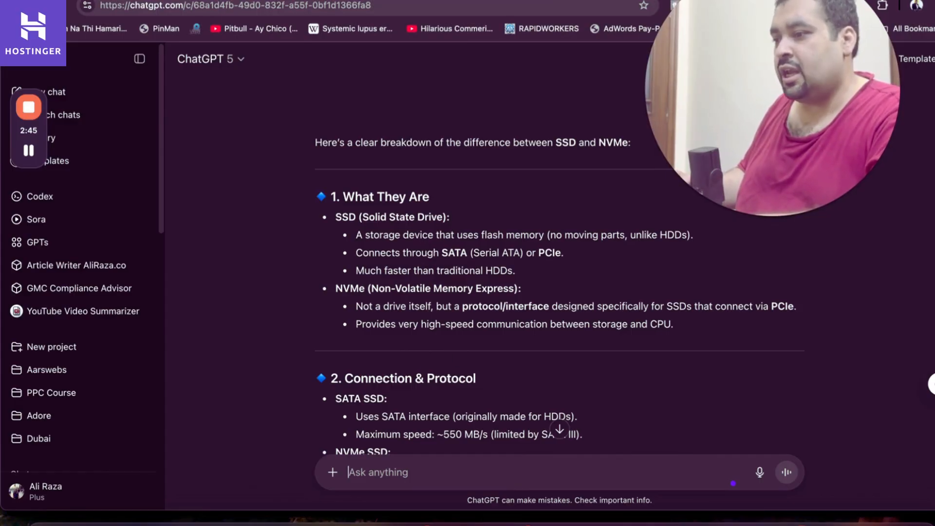
Scroll through ChatGPT's SSD versus NVMe answer down to its 'In short' summary.
scroll(down, 3)
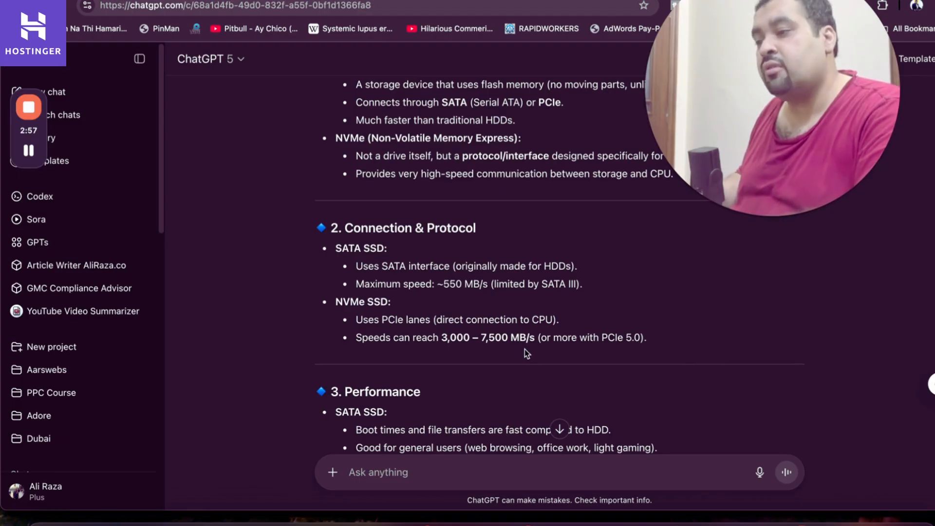
scroll(down, 3)
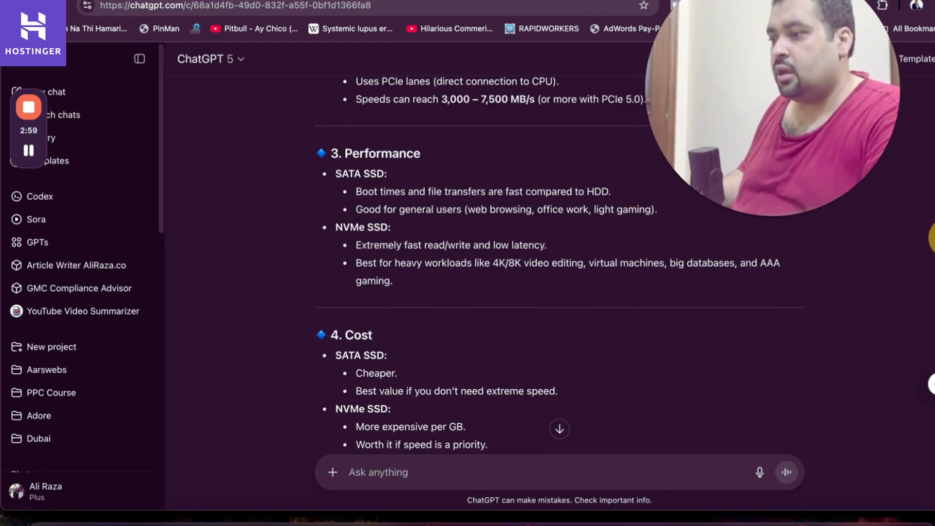
mouse_move(491, 250)
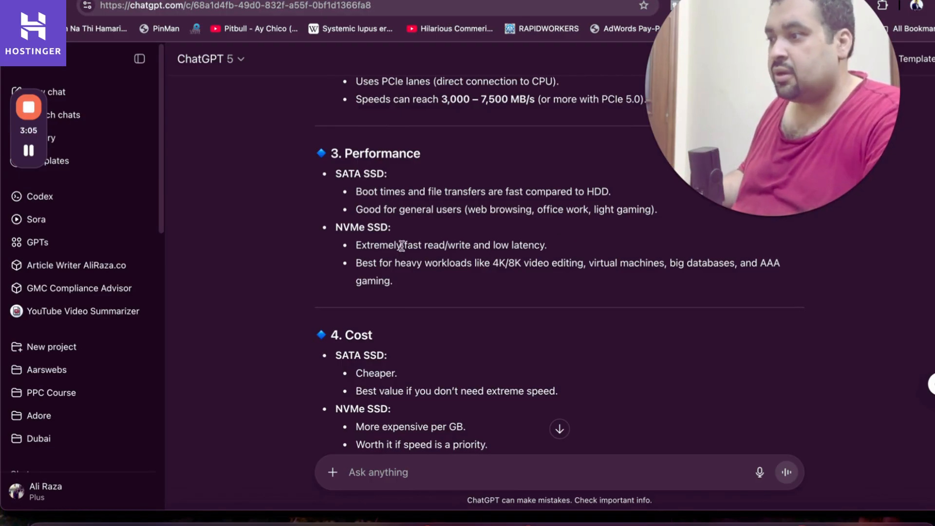
scroll(down, 3)
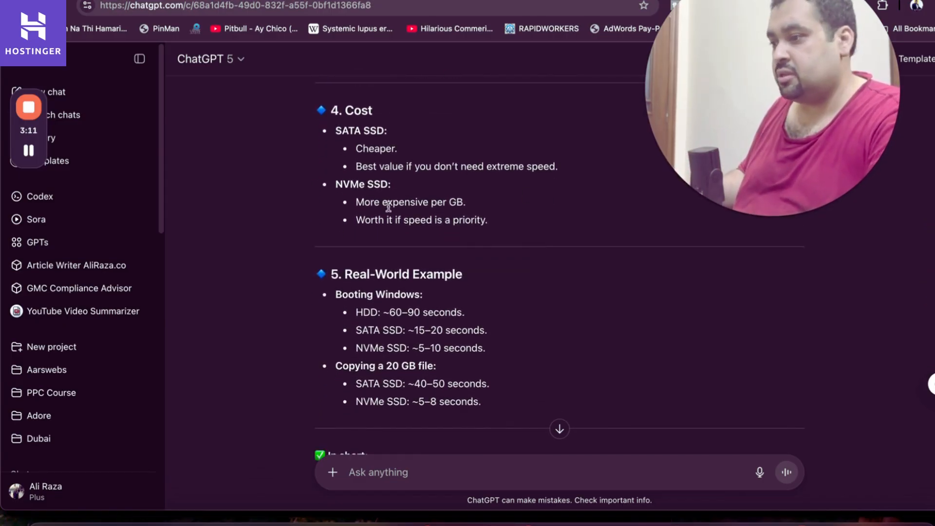
scroll(down, 3)
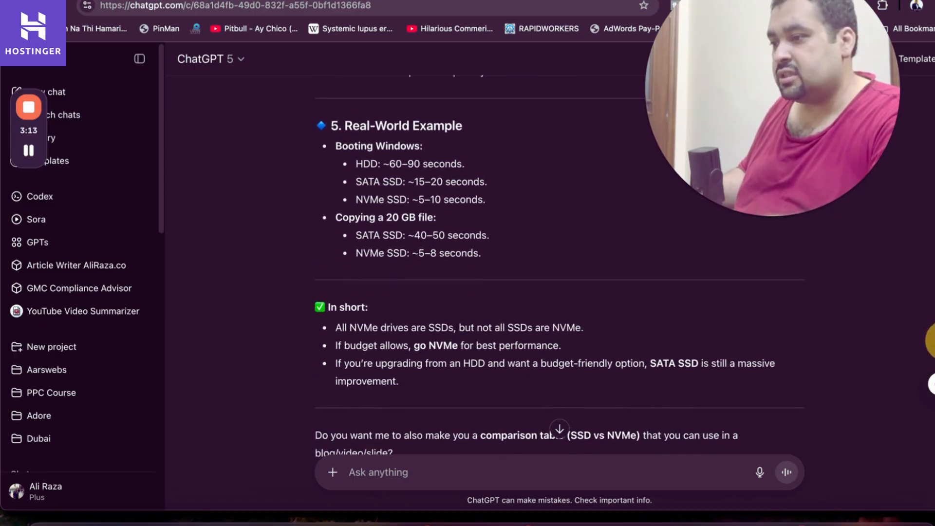
scroll(down, 3)
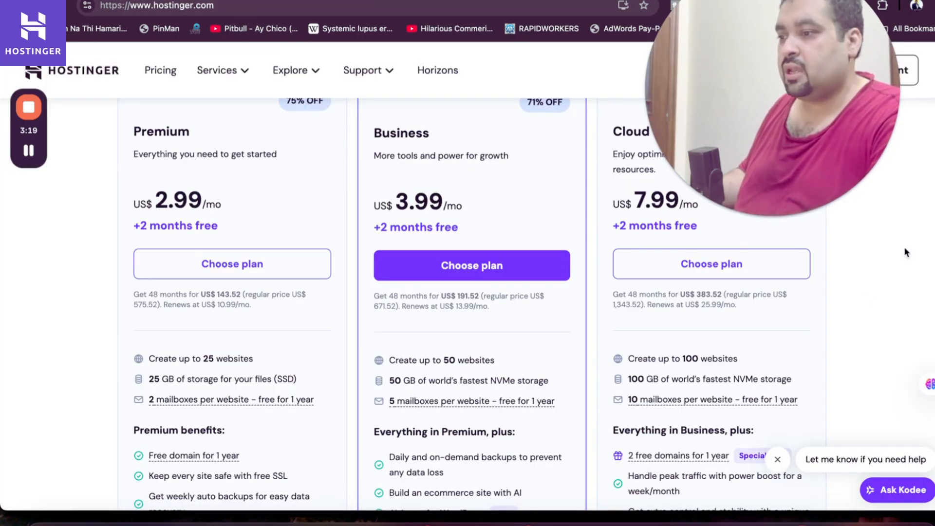
Scroll the plan benefit lists down to 'View all features' and right-click that link.
scroll(down, 3)
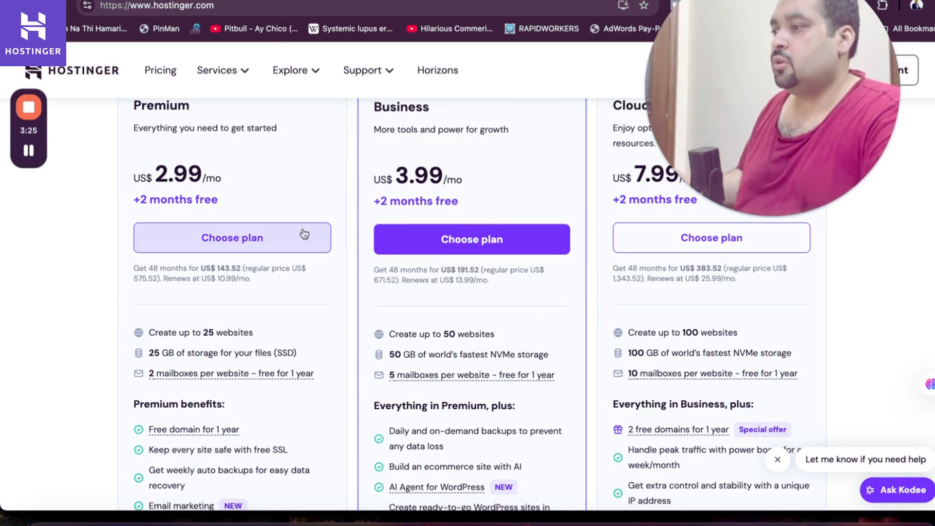
mouse_move(295, 332)
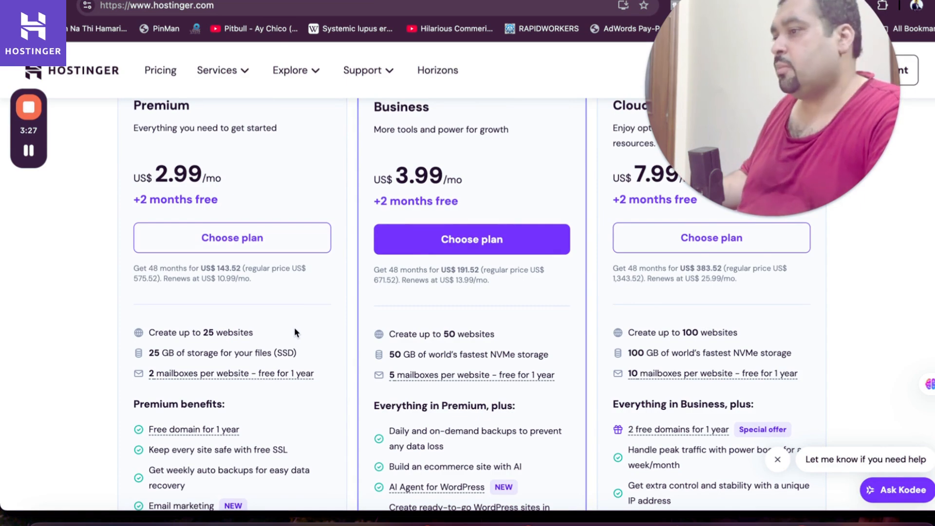
mouse_move(250, 293)
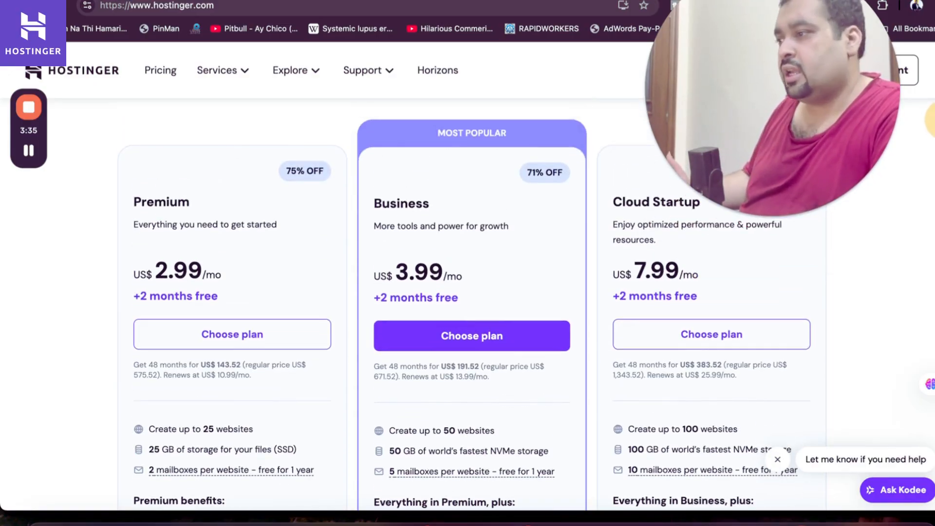
scroll(down, 3)
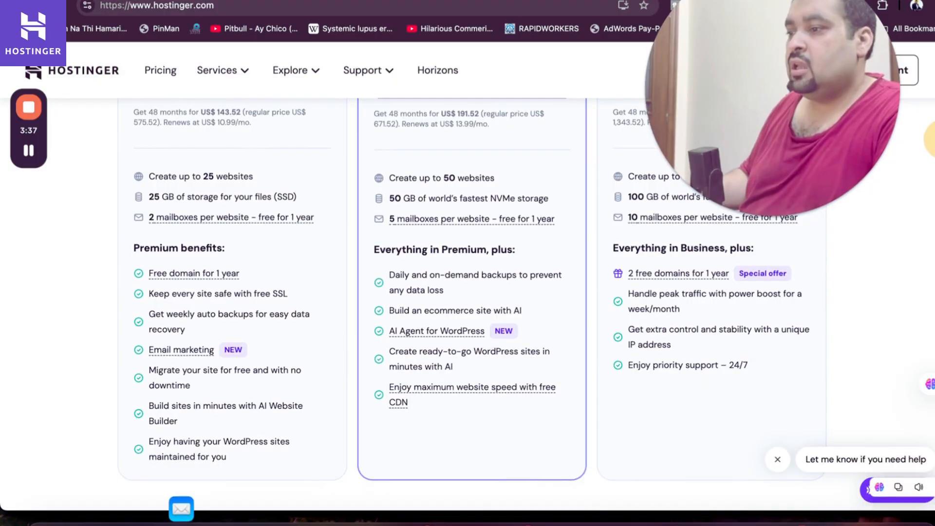
scroll(down, 3)
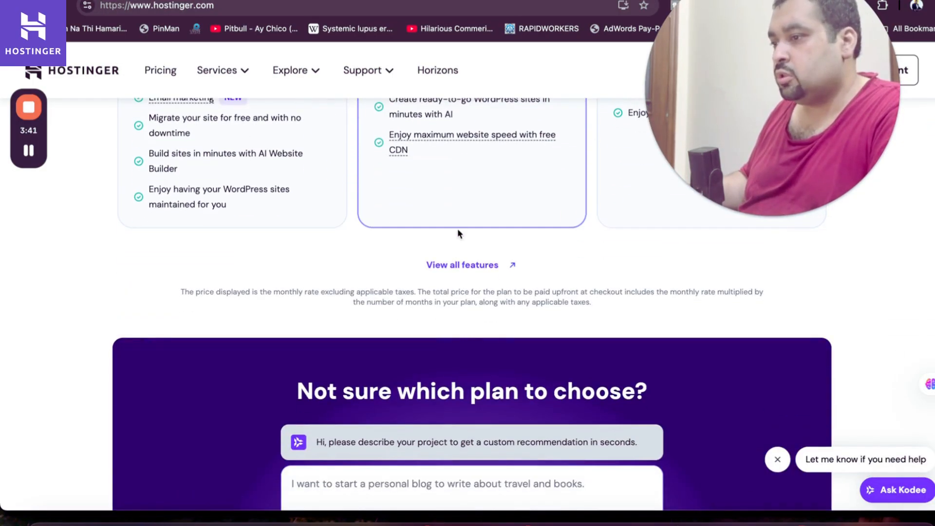
right_click(463, 265)
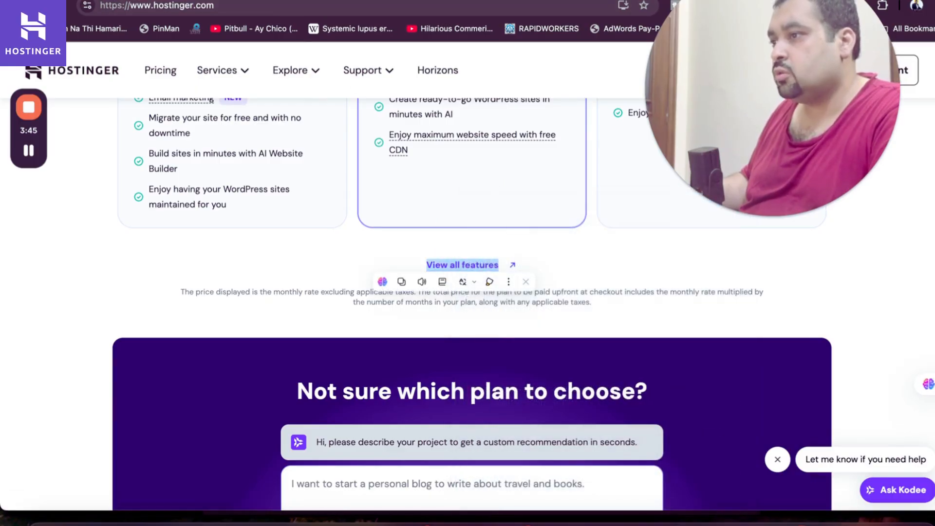
Open the full plan comparison table and expand its Managed hosting for WordPress section.
click(461, 265)
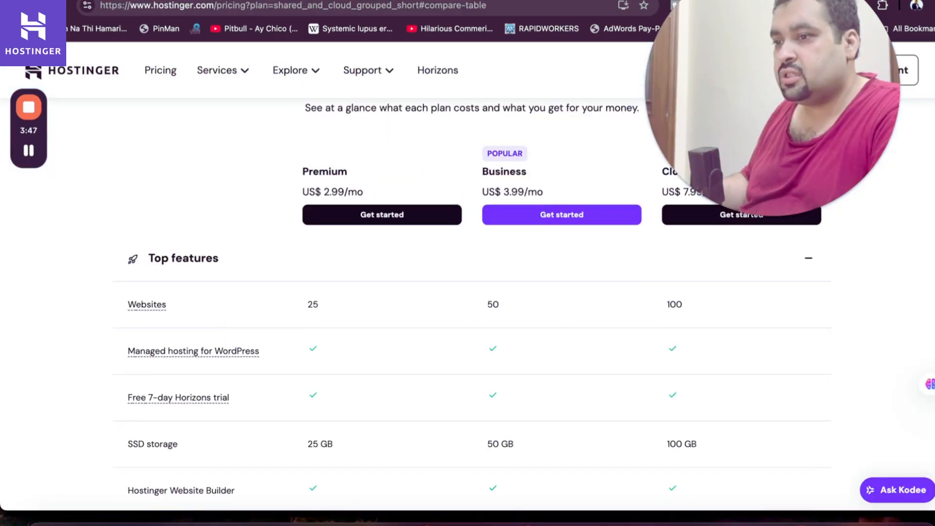
scroll(down, 3)
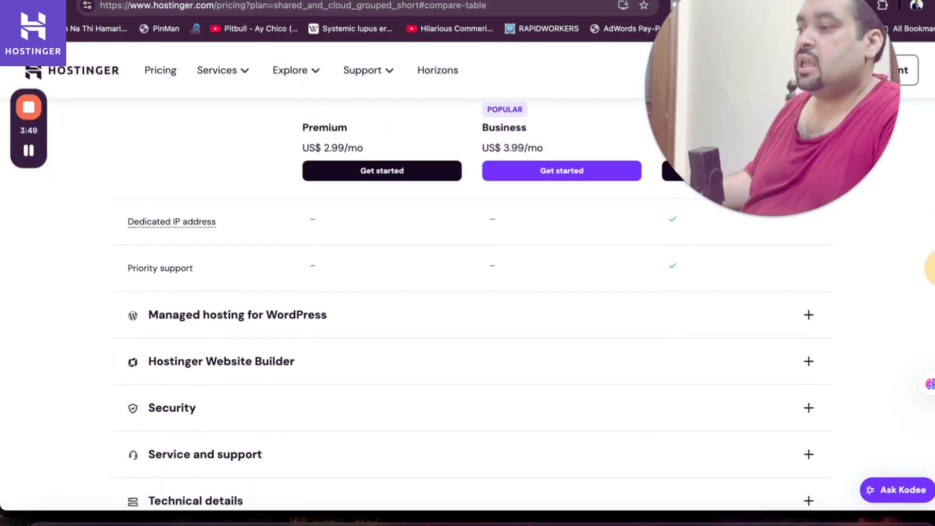
scroll(down, 3)
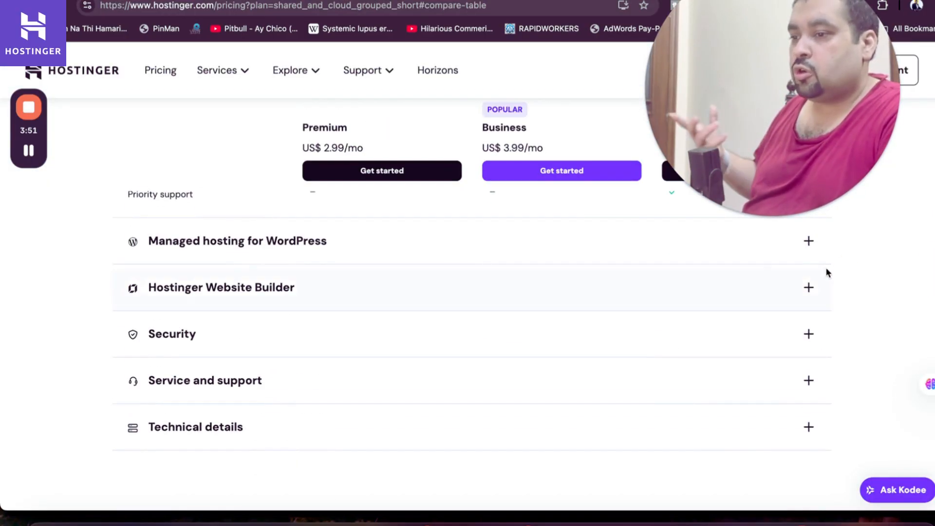
click(808, 334)
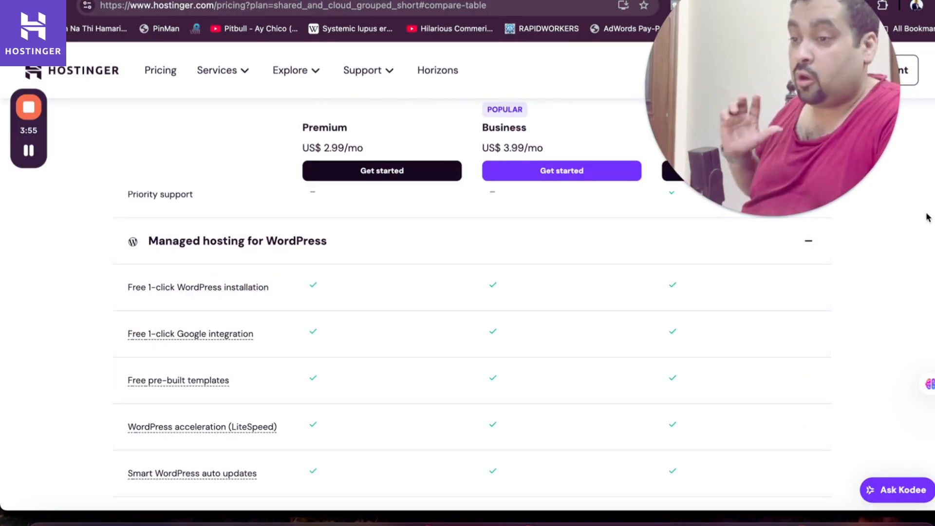
scroll(down, 3)
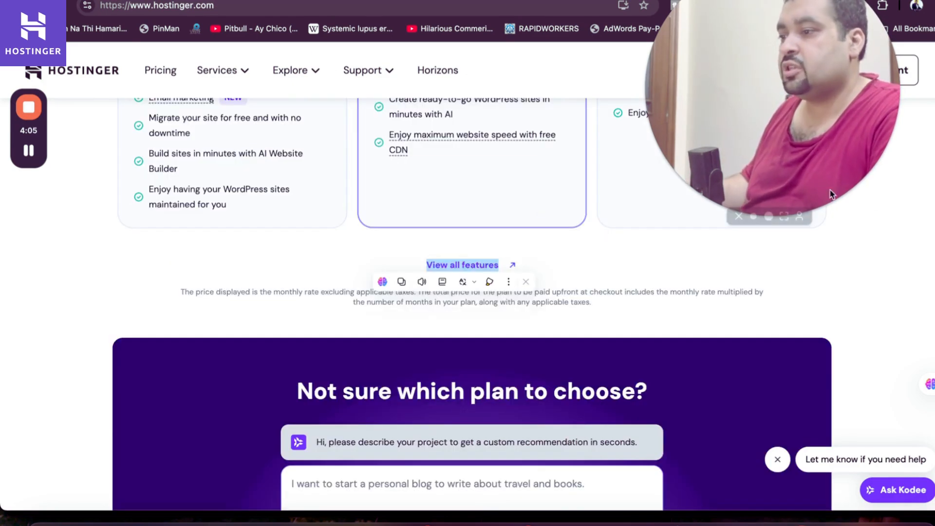
Scroll past the plan finder, Horizons, Reach and migration sections to 'See everything. Control everything.'.
scroll(down, 3)
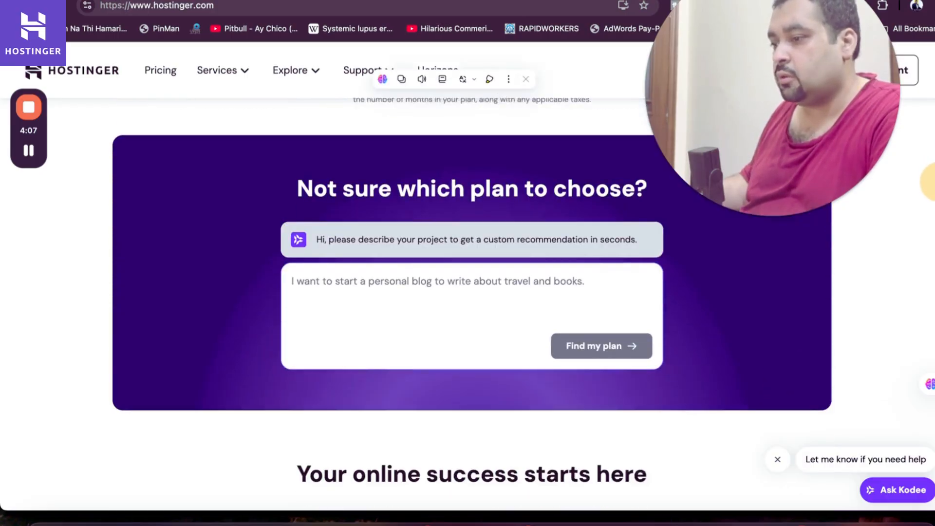
scroll(down, 3)
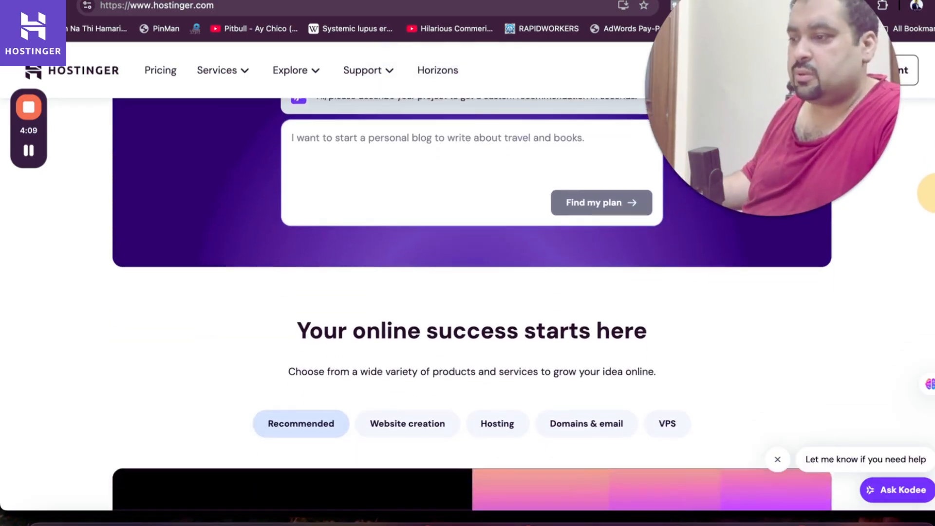
scroll(down, 3)
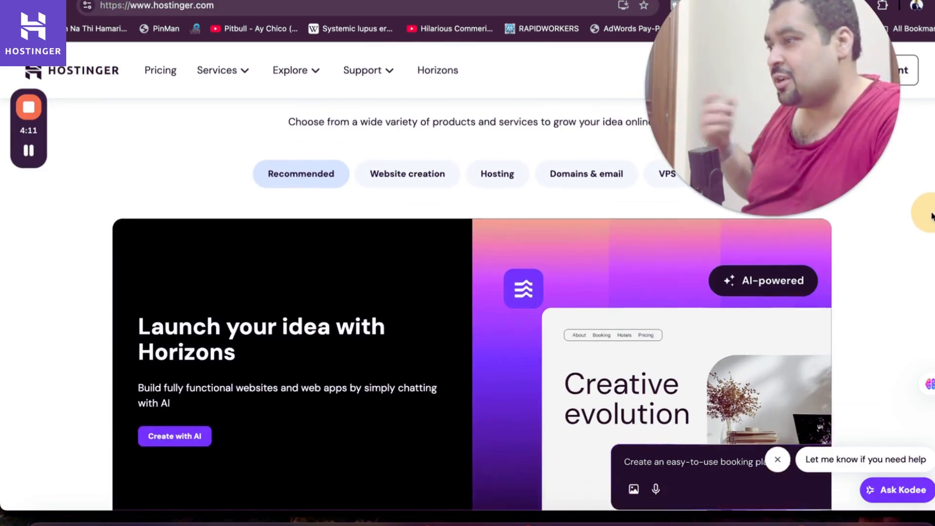
scroll(down, 3)
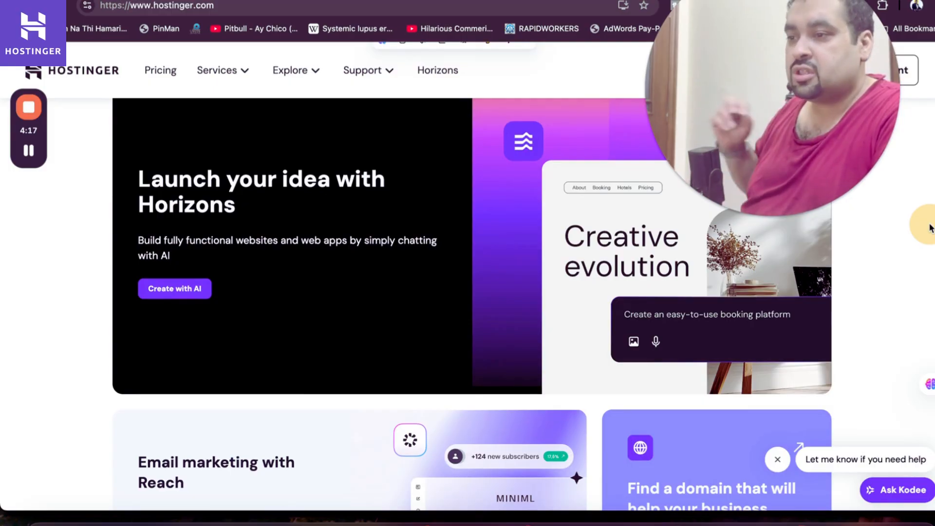
scroll(down, 3)
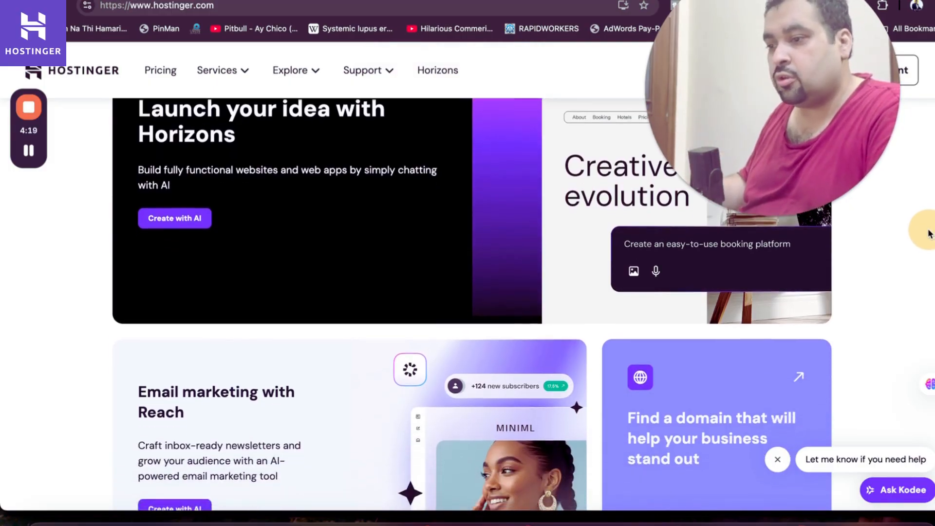
scroll(down, 3)
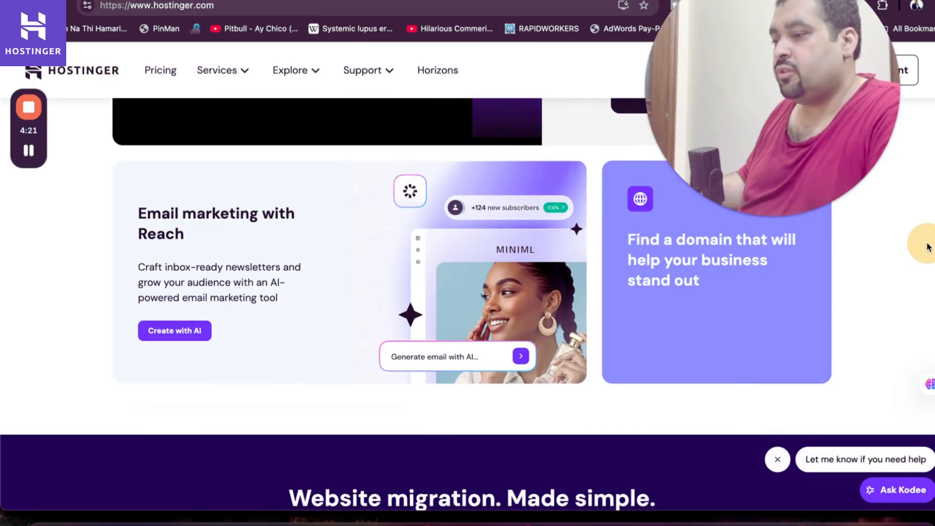
scroll(down, 3)
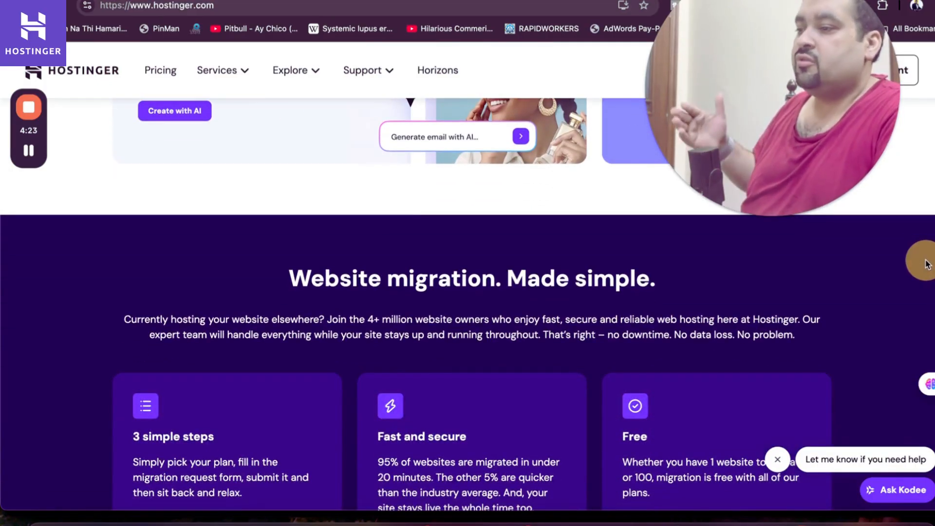
scroll(down, 3)
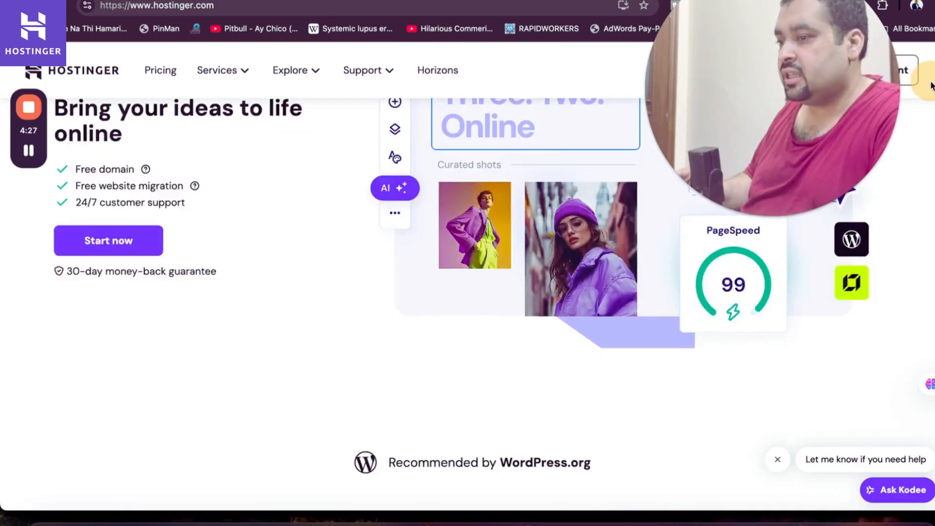
scroll(down, 3)
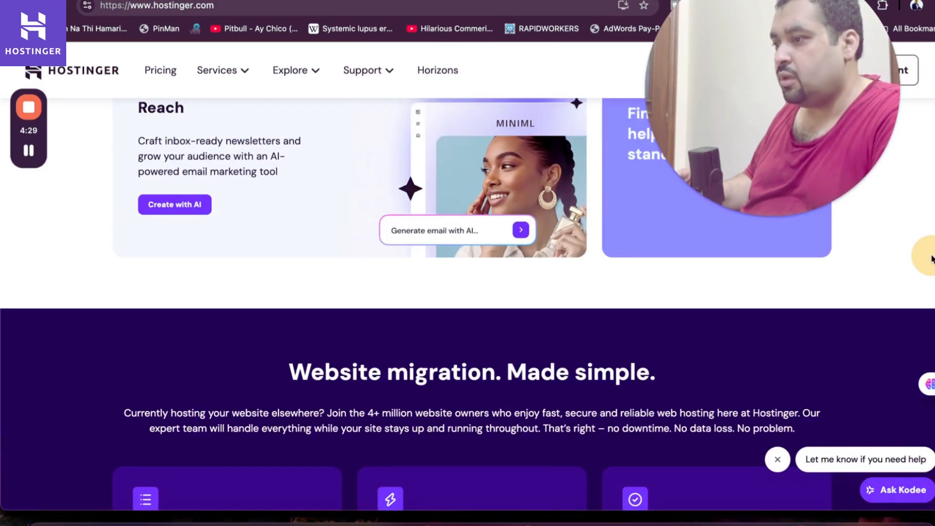
scroll(down, 3)
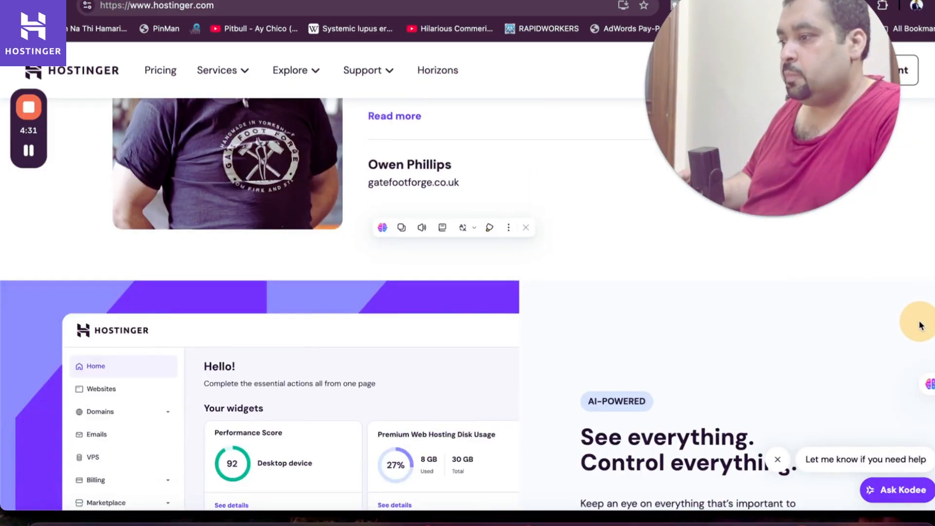
scroll(down, 3)
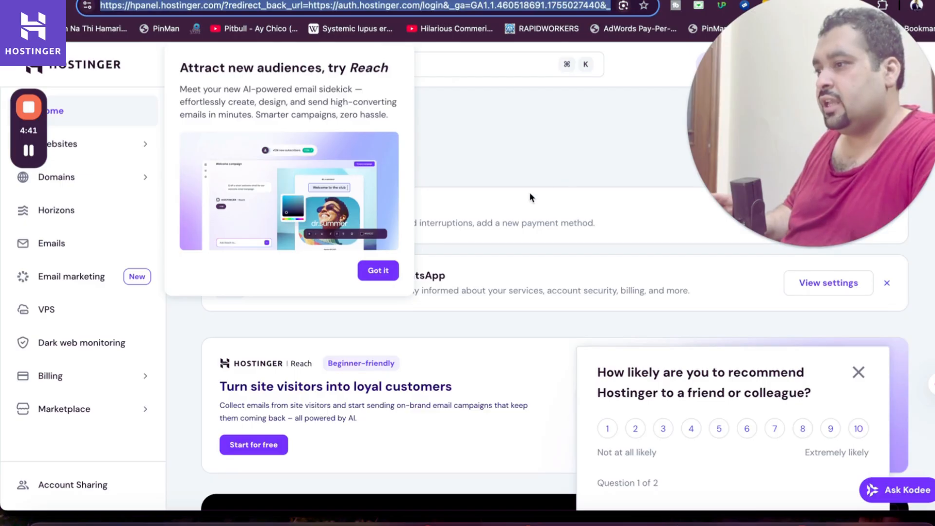
Dismiss the Reach email marketing pop-up and scroll through the website dashboard.
click(377, 270)
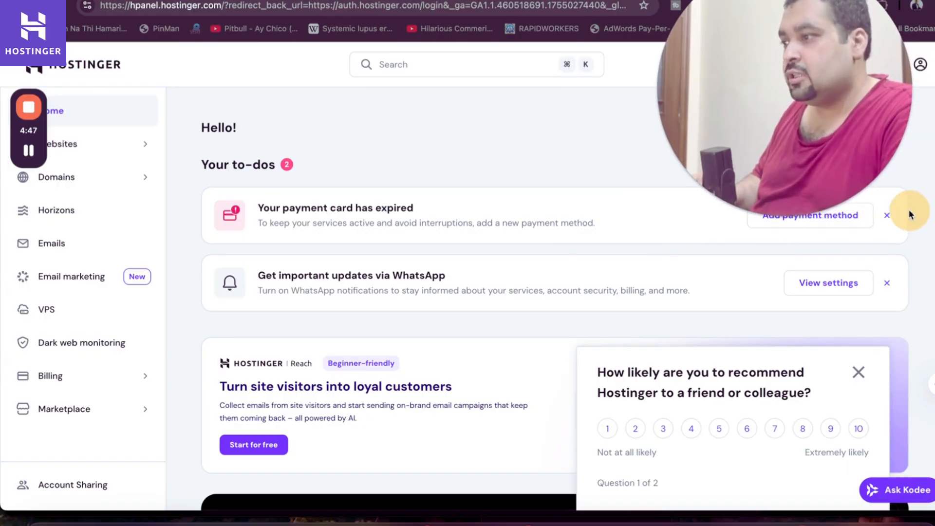
scroll(down, 3)
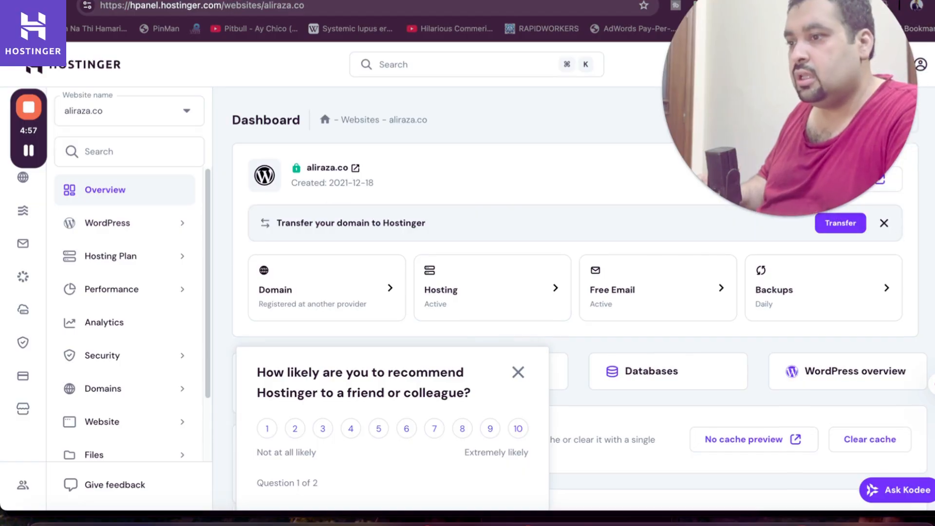
scroll(down, 3)
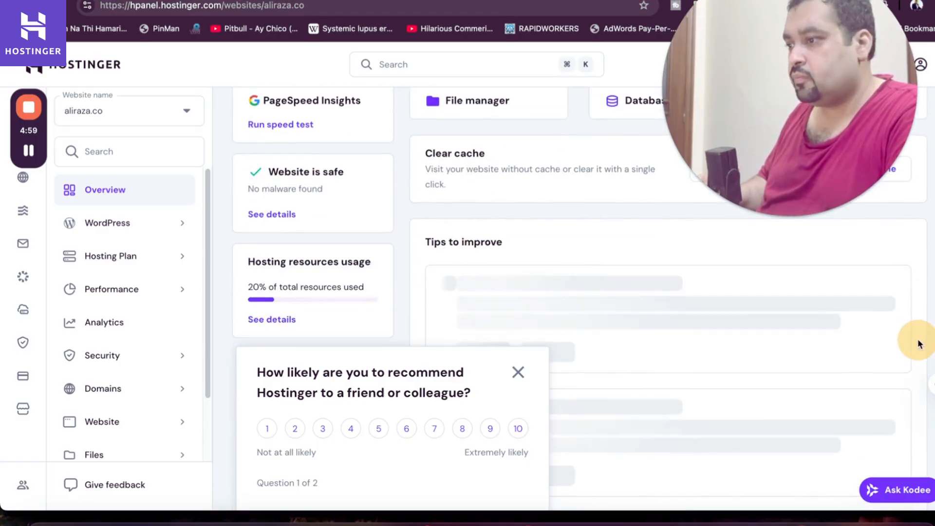
scroll(down, 3)
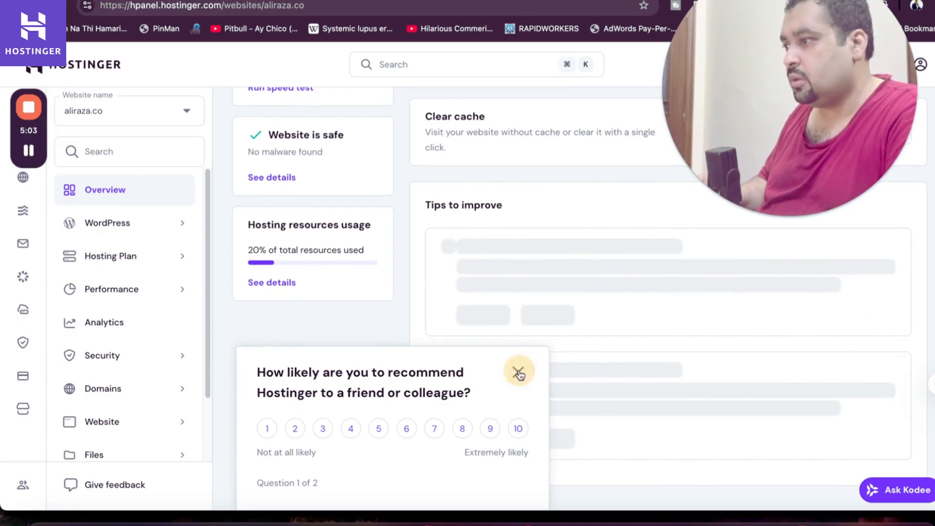
Close the recommend-Hostinger survey and expand the Website menu showing Auto Installer and migration tools.
click(519, 371)
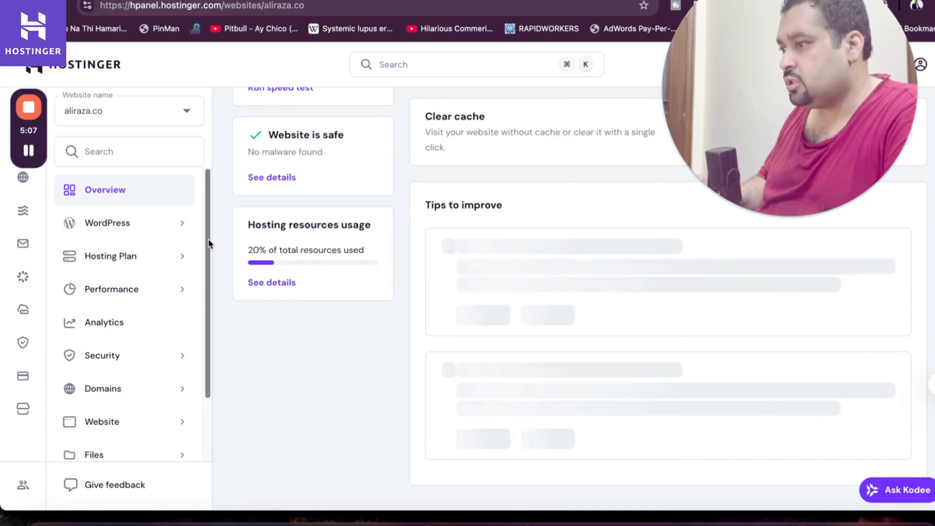
scroll(down, 3)
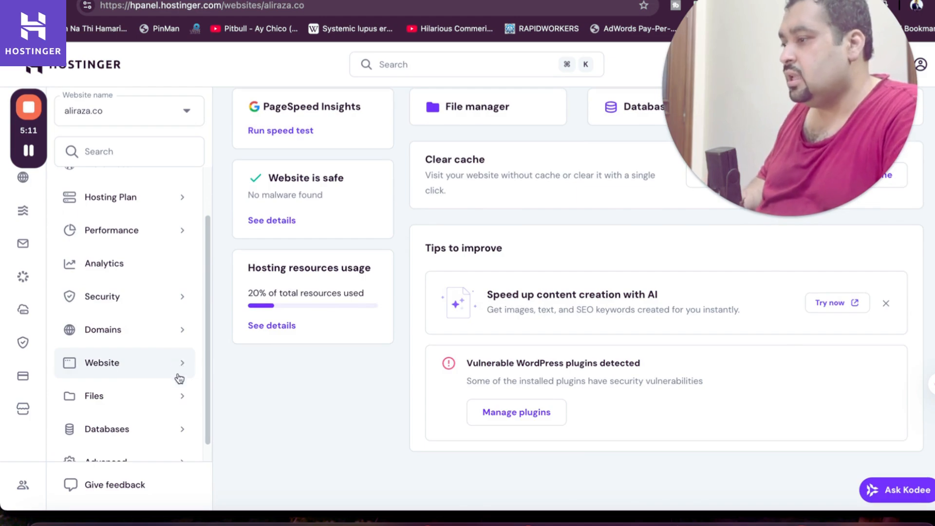
click(102, 362)
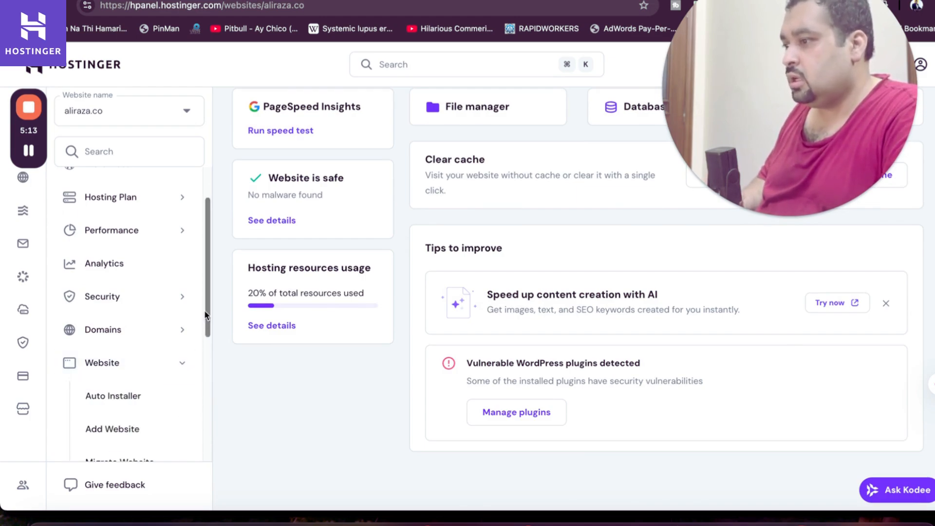
scroll(down, 3)
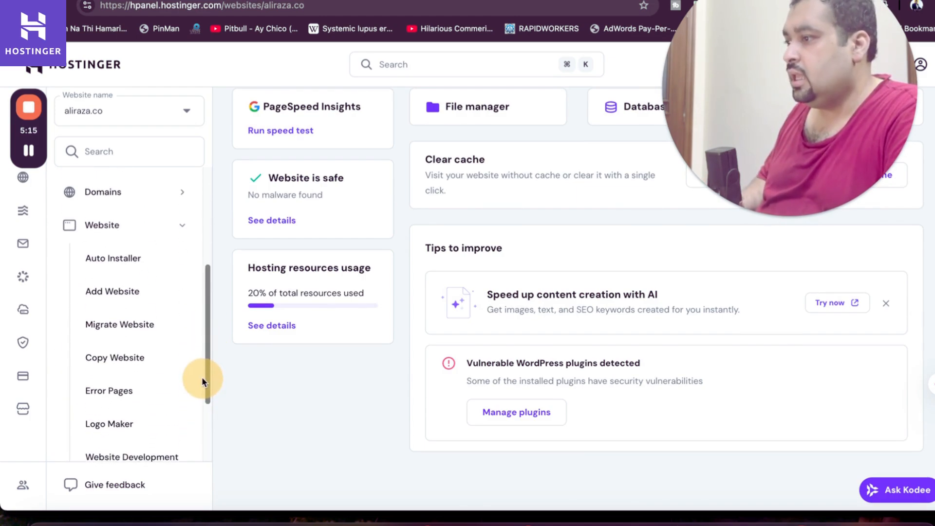
mouse_move(112, 261)
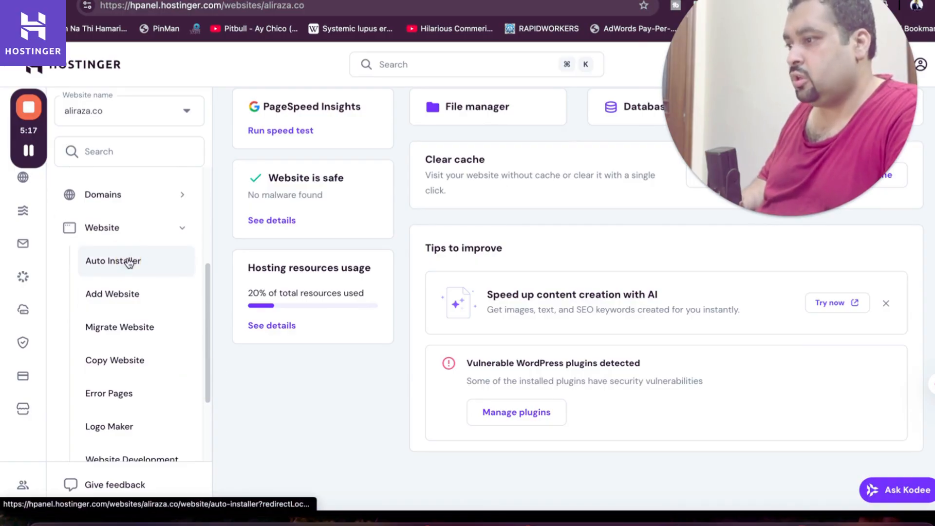
click(114, 261)
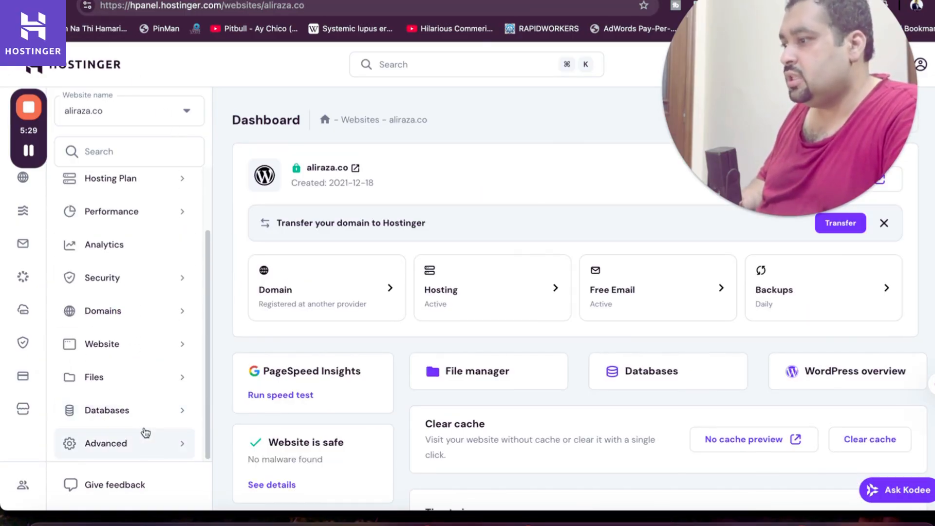
mouse_move(22, 342)
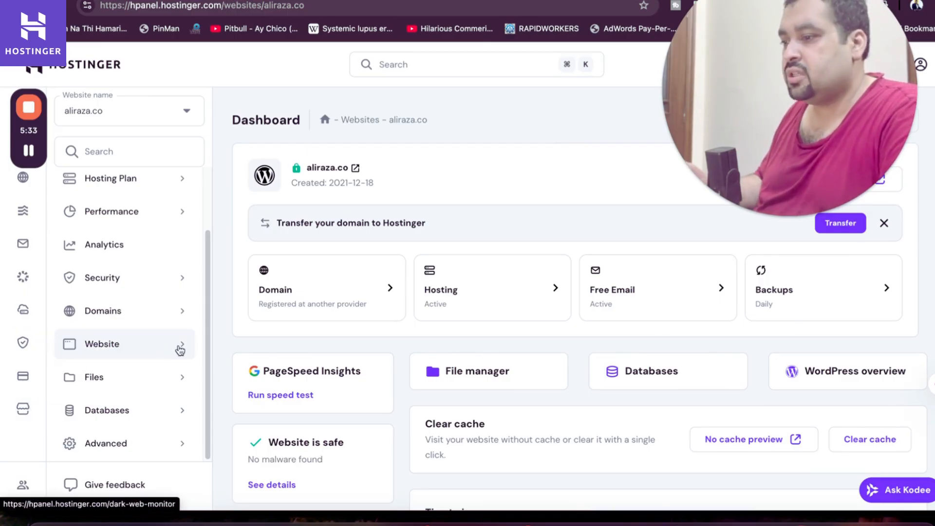
mouse_move(209, 327)
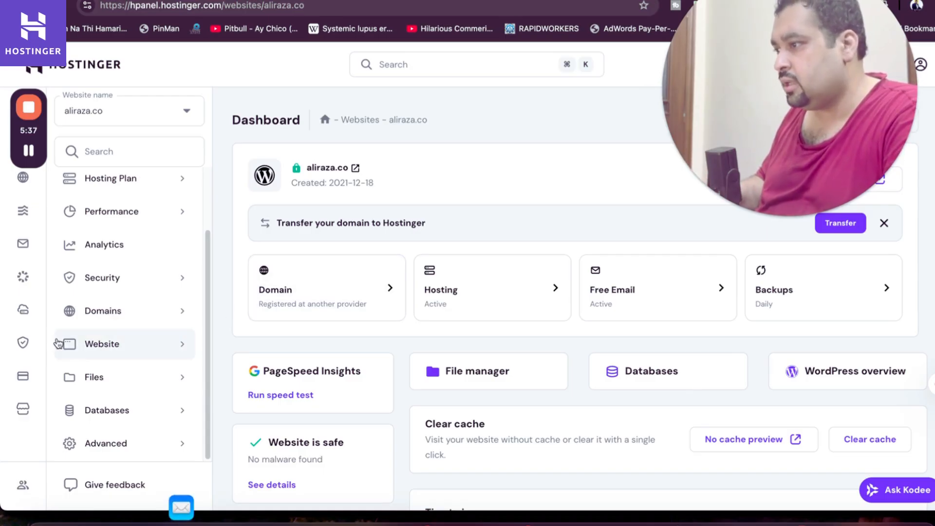
click(52, 243)
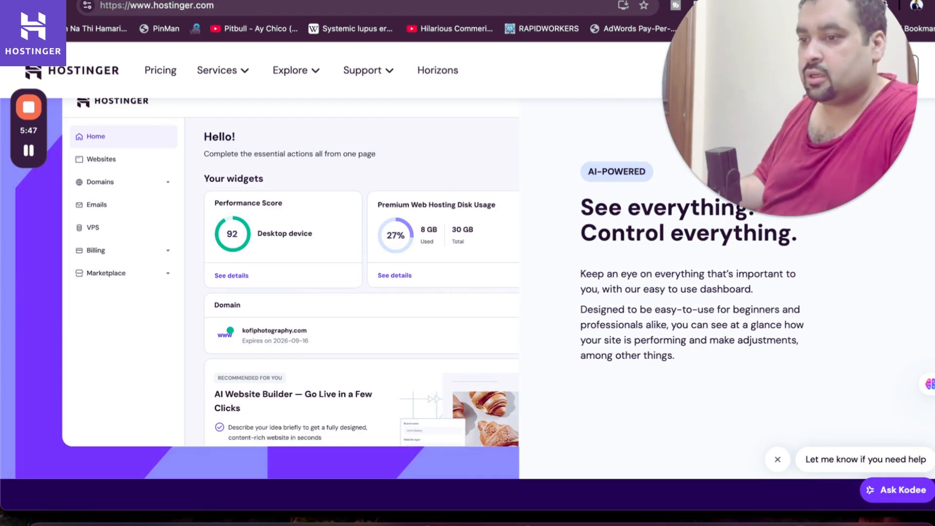
Scroll the comparison table to the Premium $2.99 and Business $3.99 websites, storage and domain rows.
scroll(down, 3)
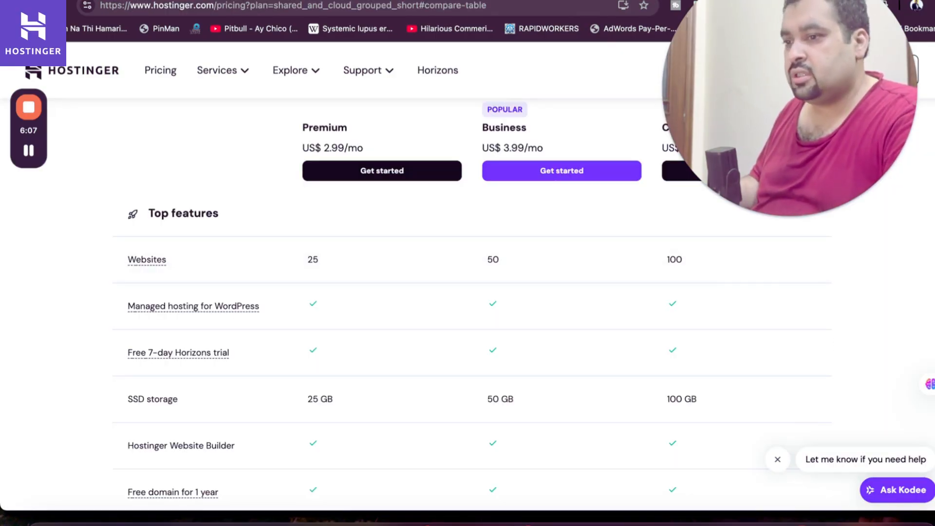
scroll(down, 3)
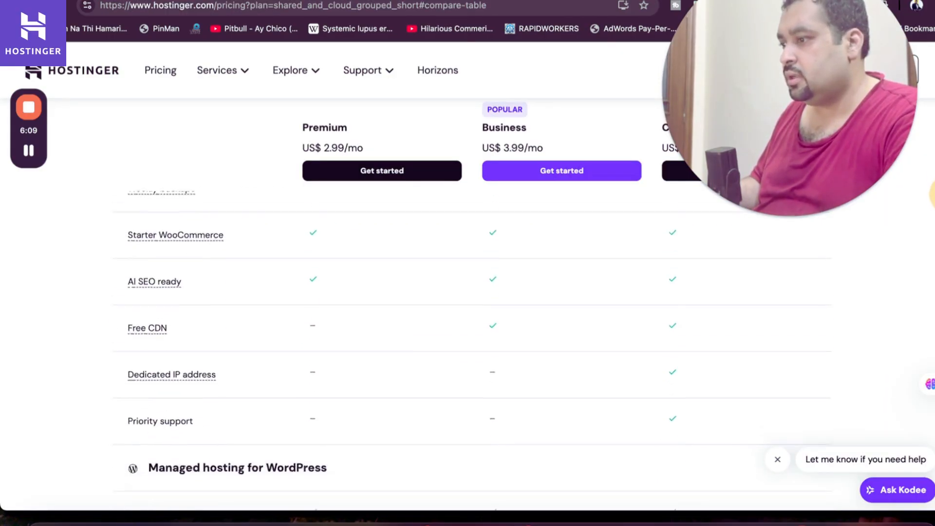
scroll(down, 3)
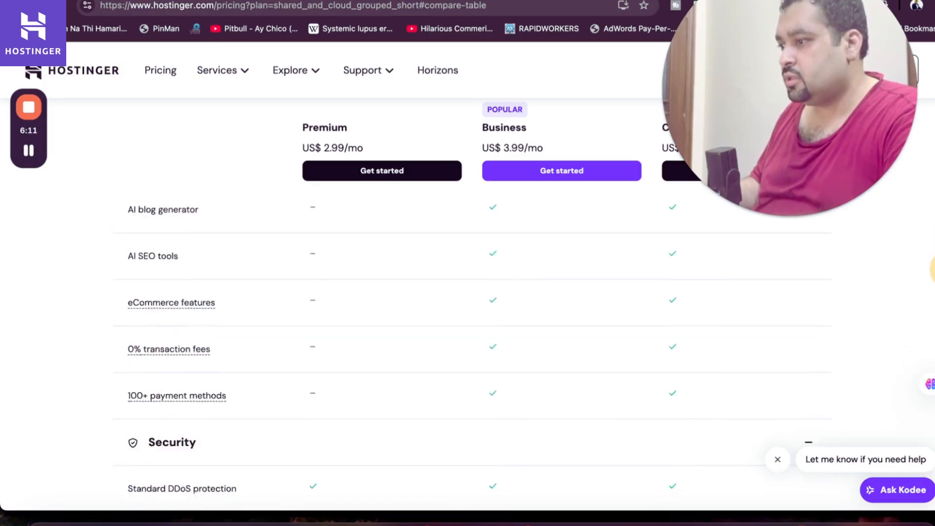
scroll(down, 3)
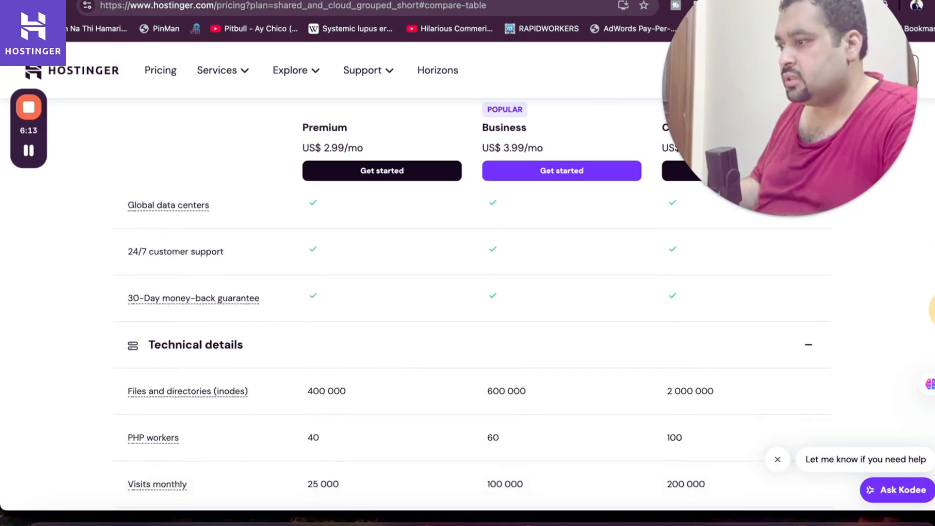
scroll(down, 3)
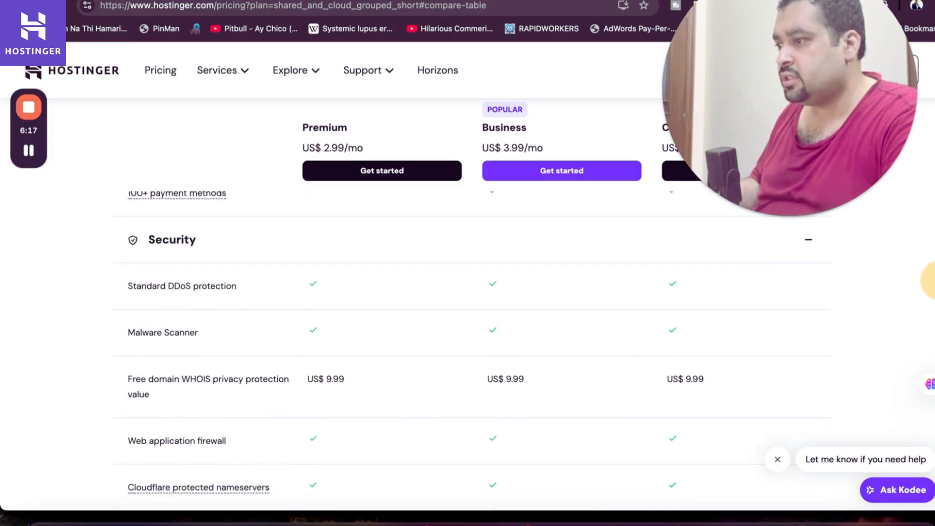
scroll(down, 3)
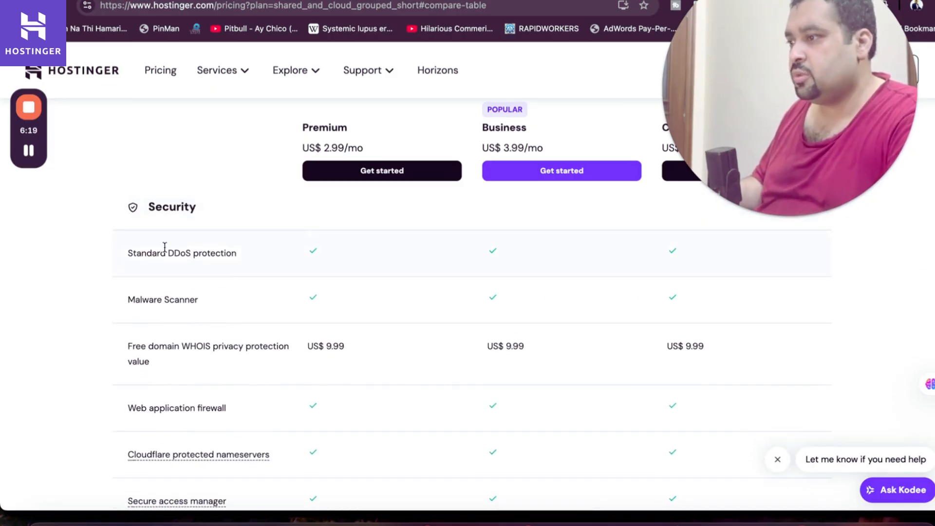
double_click(182, 252)
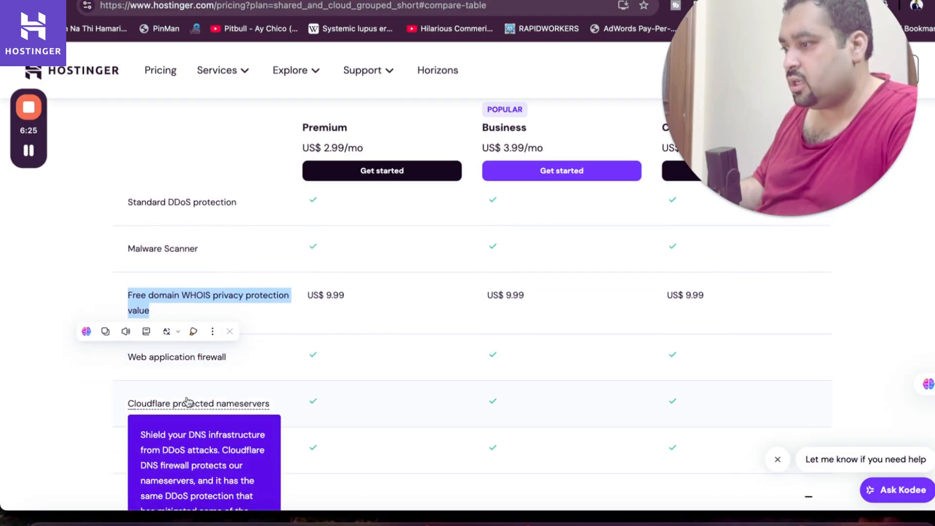
scroll(down, 3)
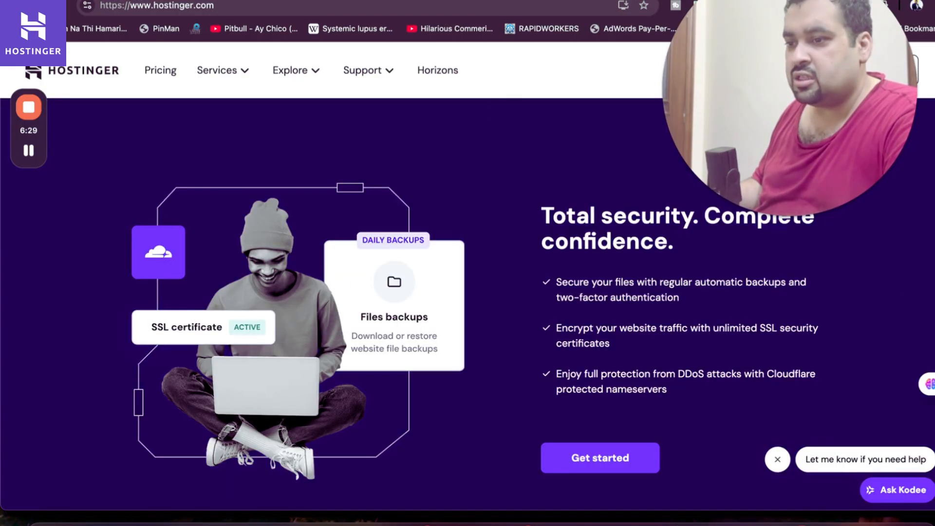
scroll(down, 3)
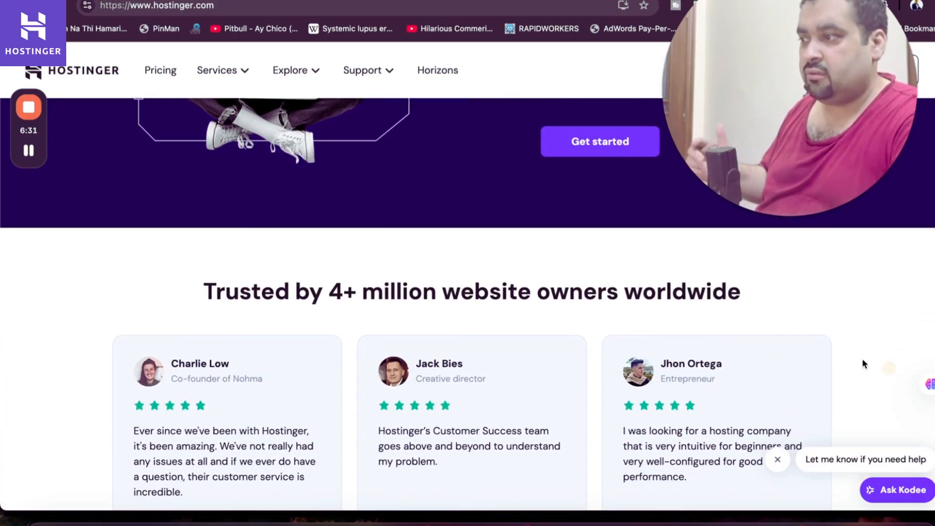
mouse_move(590, 332)
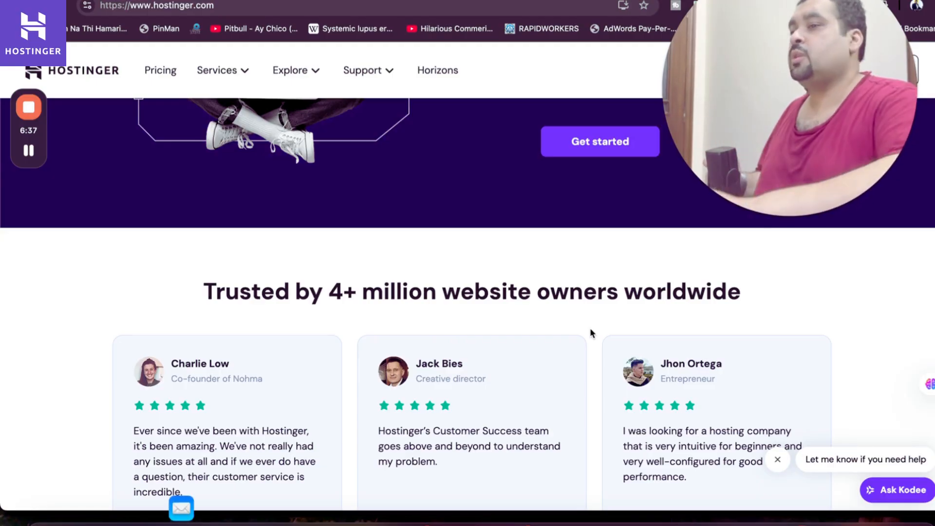
scroll(down, 3)
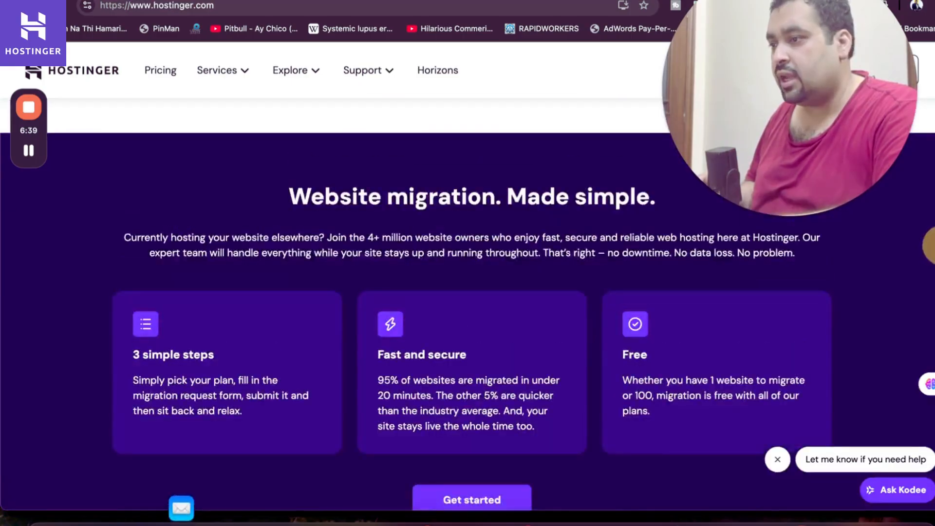
scroll(down, 3)
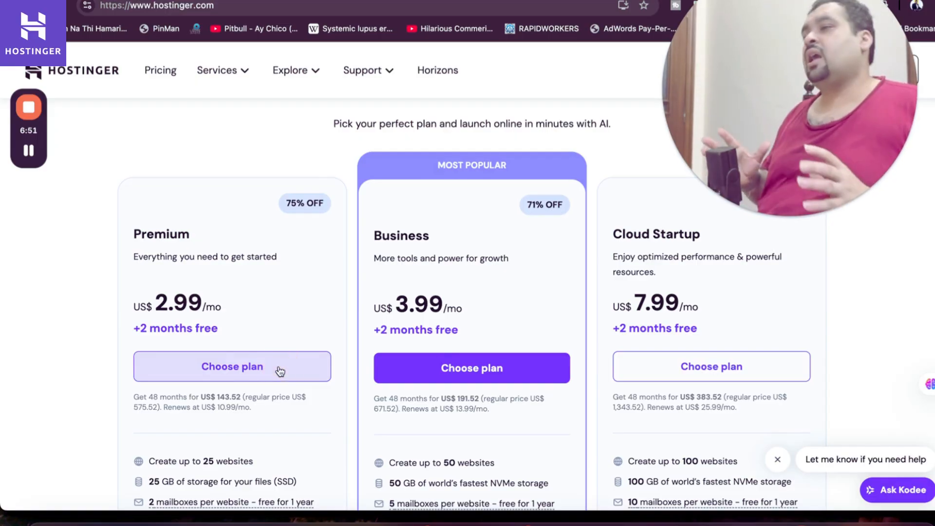
Add Premium Web Hosting to the cart on a 48-month period, giving a US$143.52 subtotal.
click(231, 366)
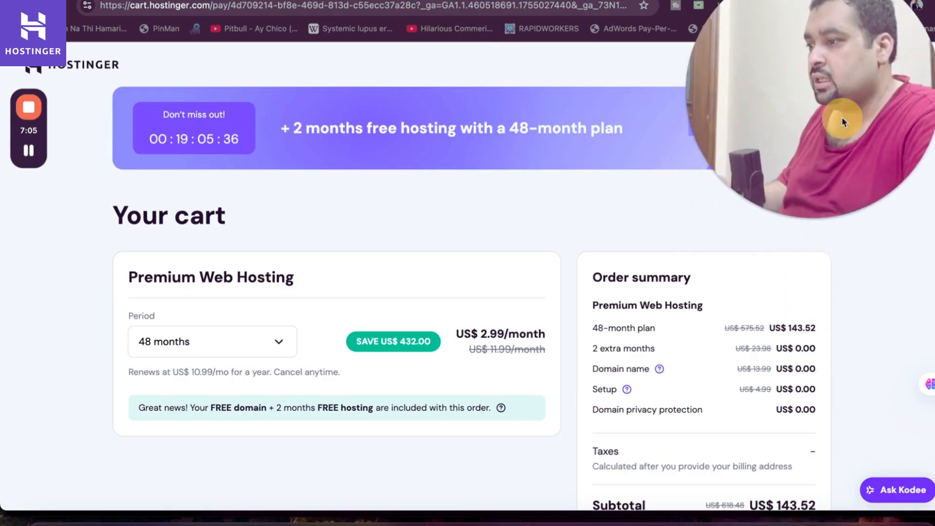
mouse_move(292, 385)
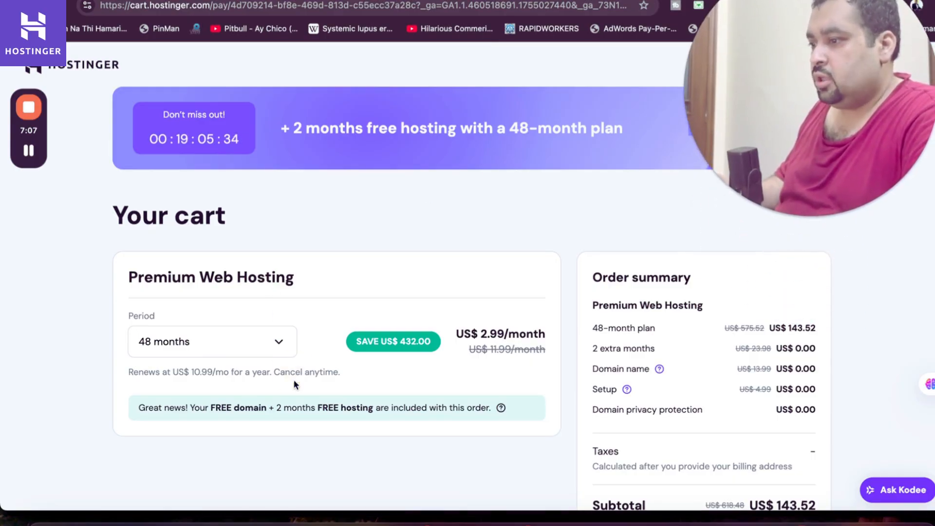
mouse_move(439, 357)
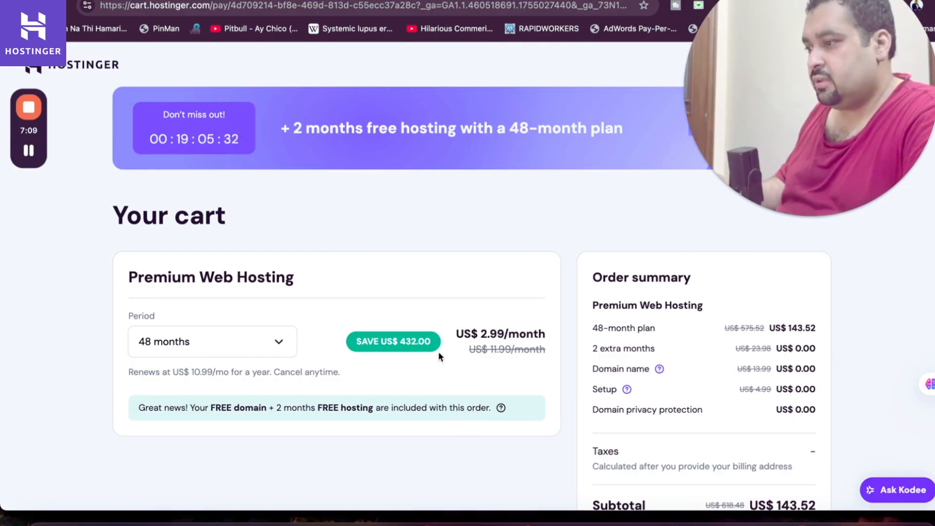
click(211, 341)
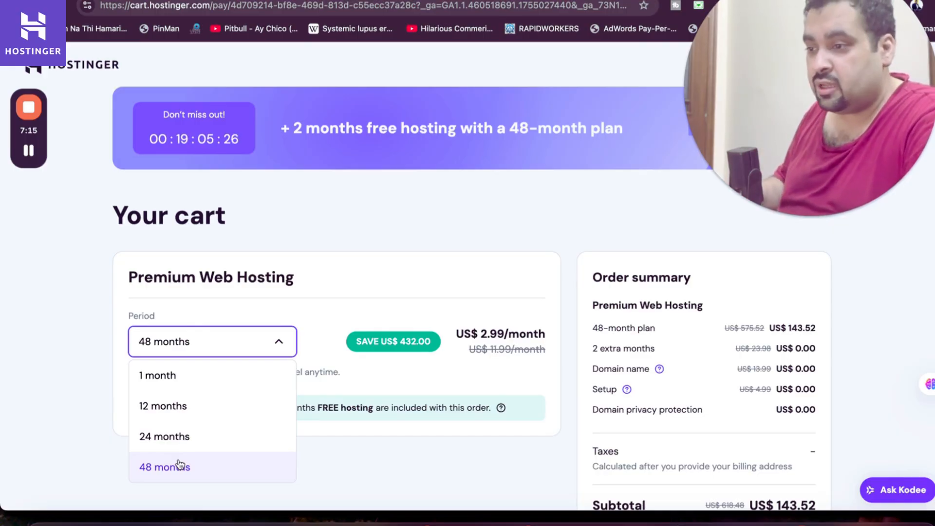
click(165, 466)
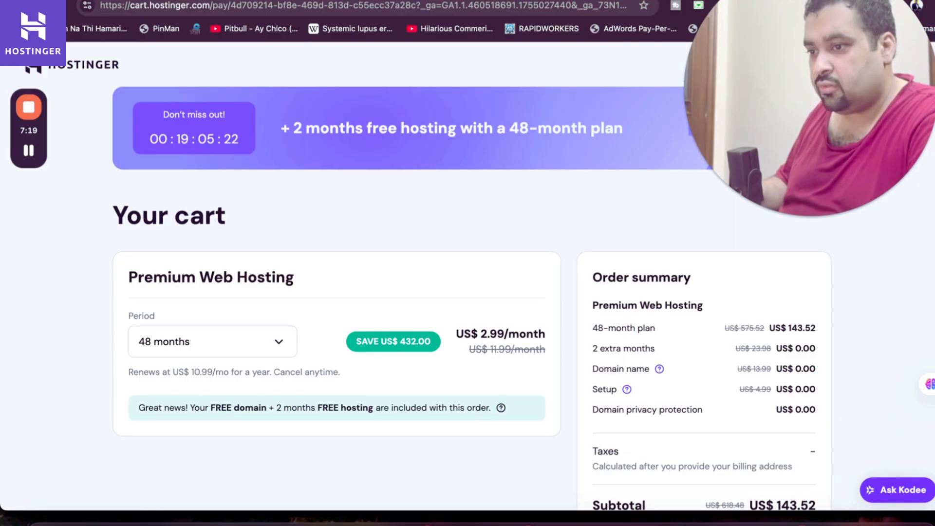
scroll(down, 3)
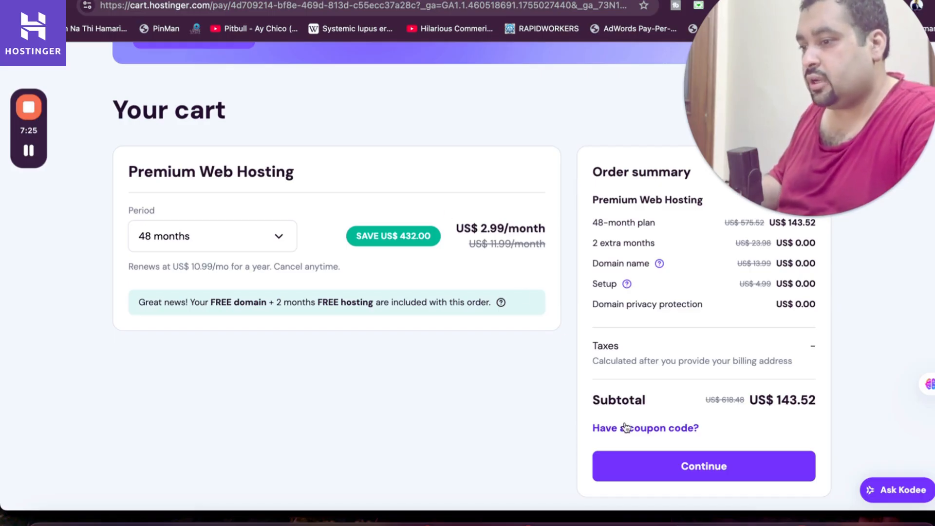
Try the ALIRAZAMARKETING coupon code, then remove it from the order.
click(644, 427)
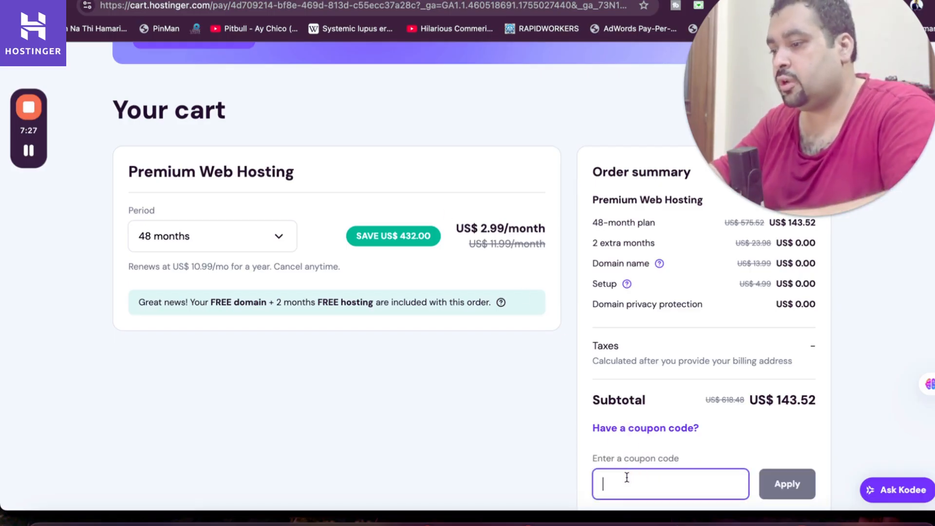
text(ALIRAZAMARKETING)
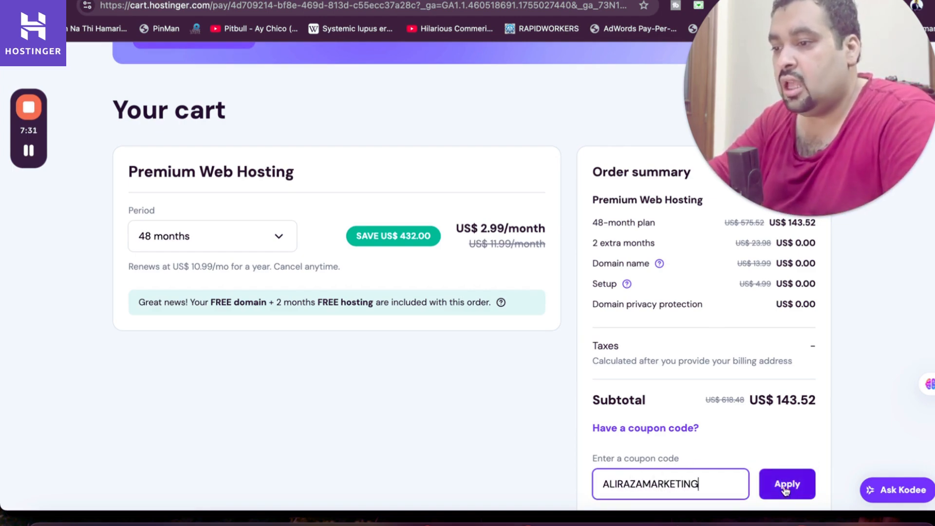
click(786, 484)
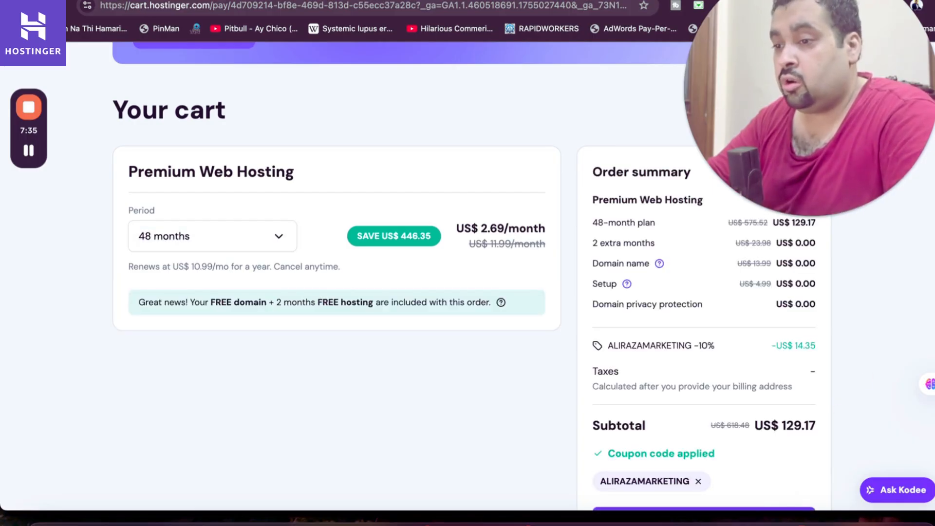
scroll(down, 3)
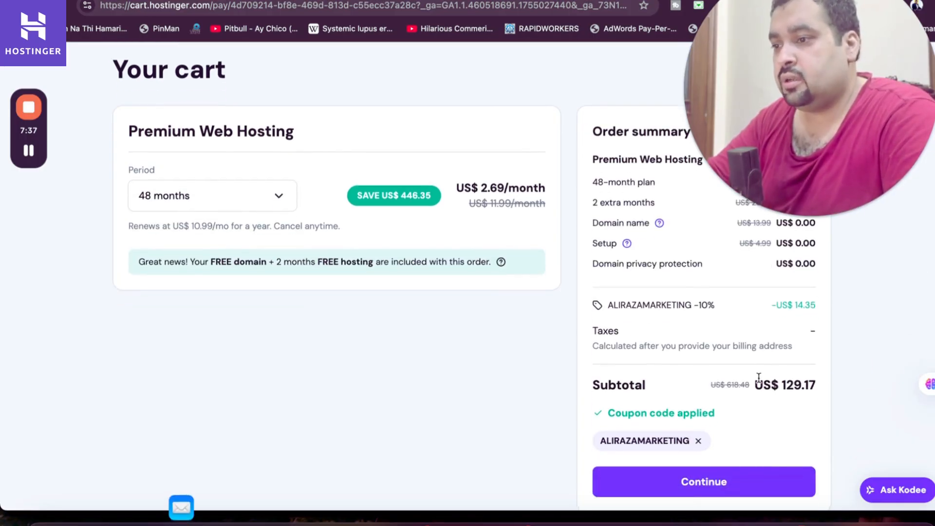
scroll(down, 3)
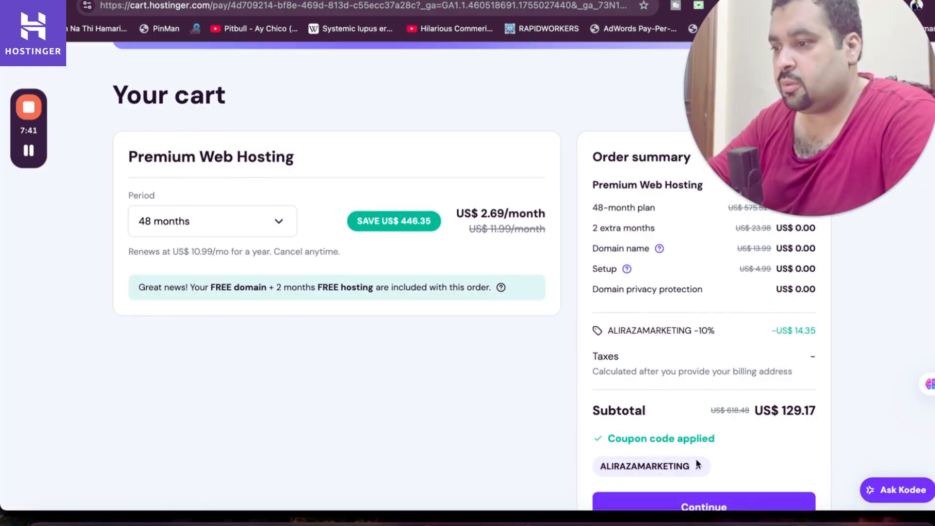
click(704, 507)
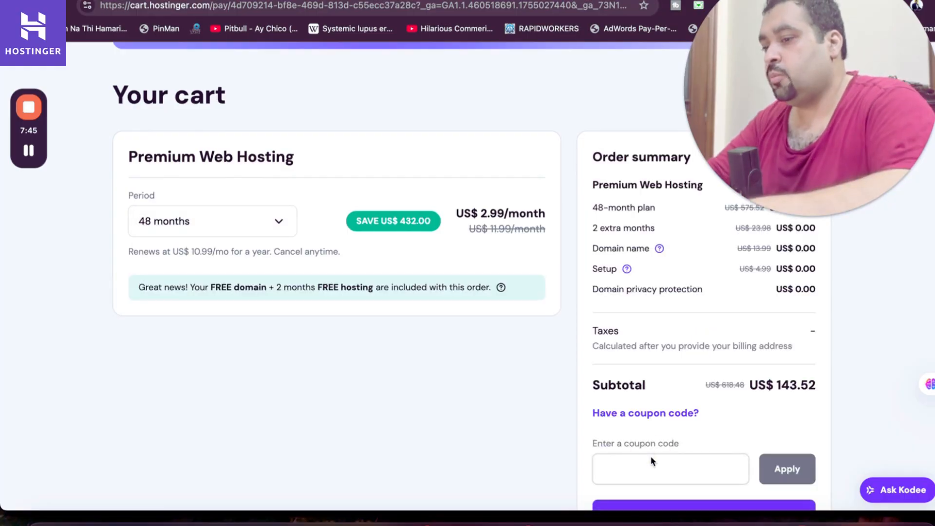
Apply coupon HI10 and keep the 48-month billing period.
text(HI10)
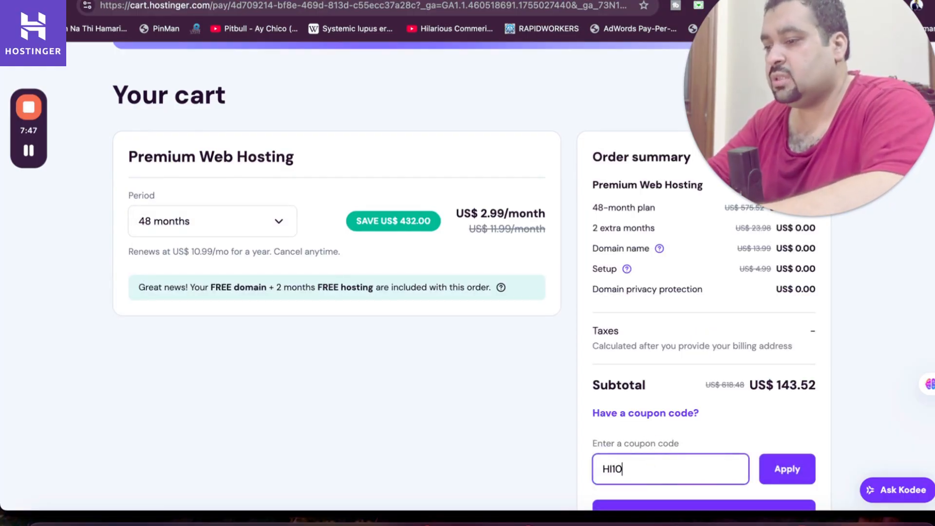
click(787, 468)
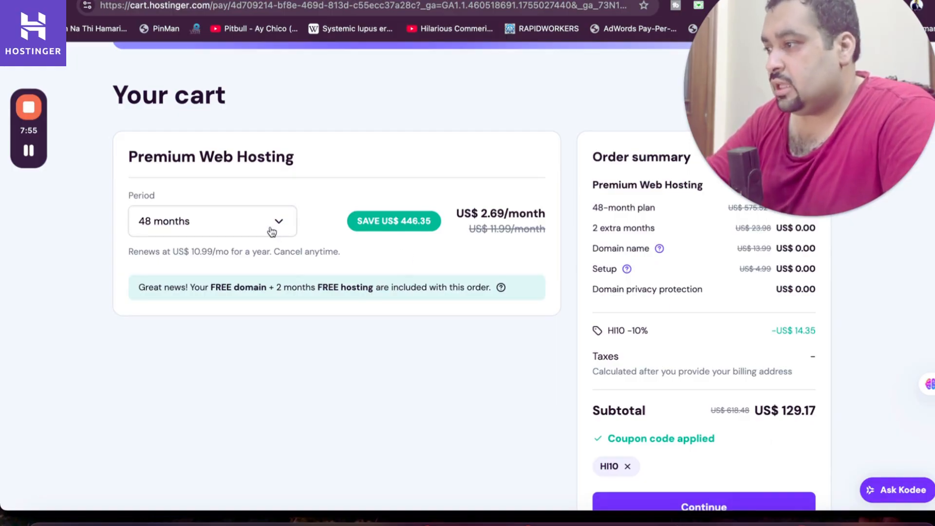
click(211, 221)
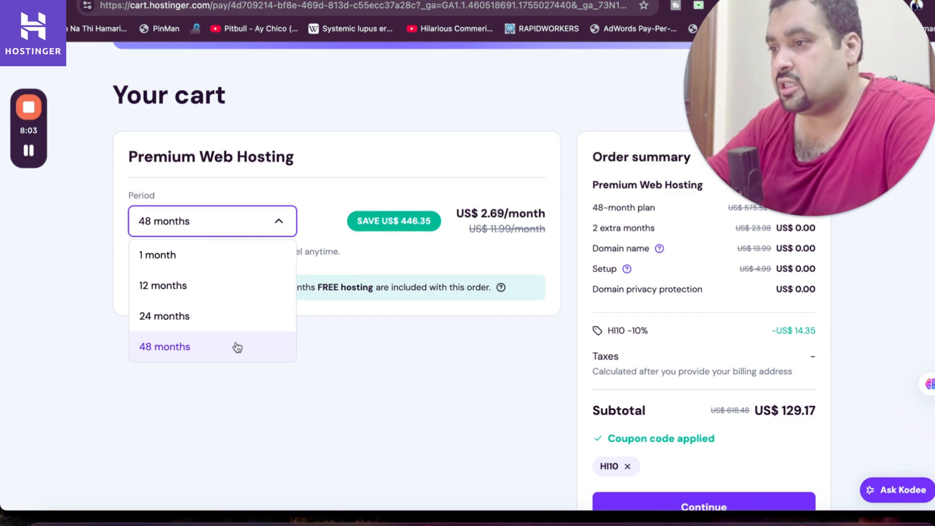
click(164, 346)
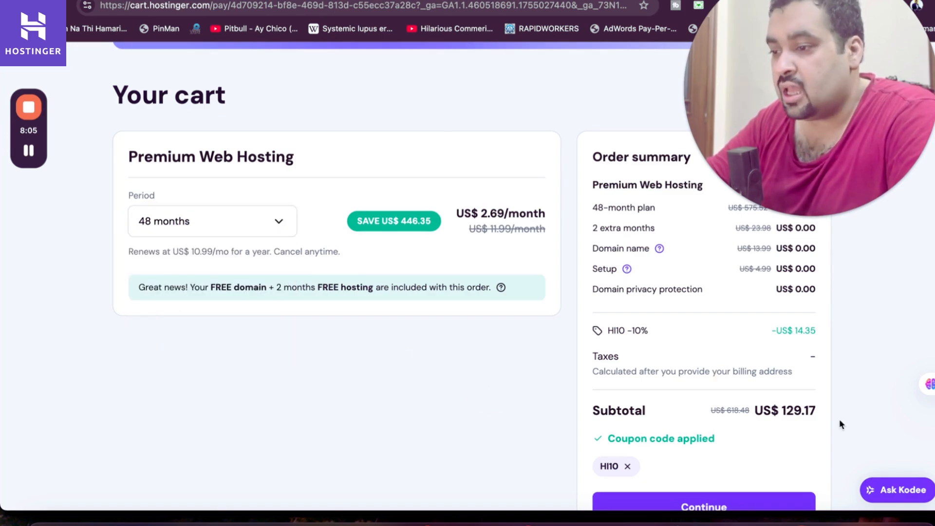
Proceed from the cart to checkout and submit the Pakistan billing address.
scroll(down, 3)
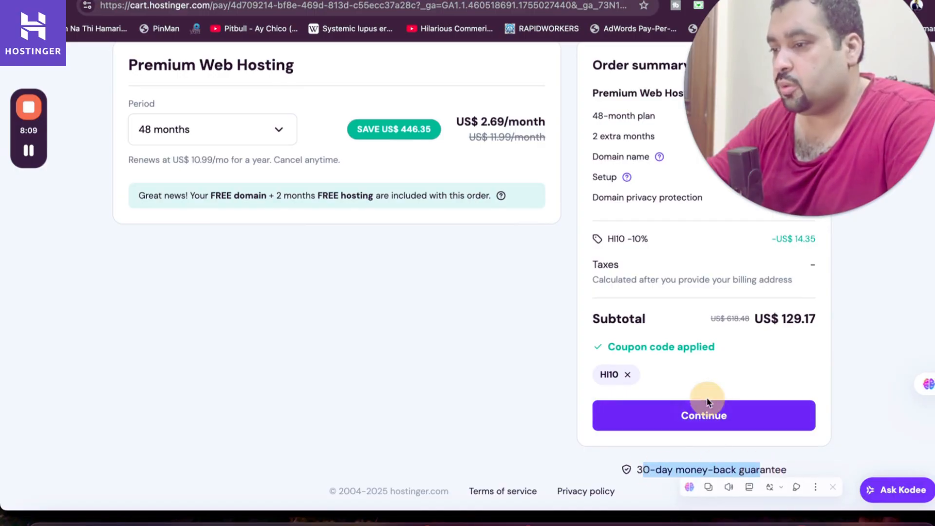
click(704, 415)
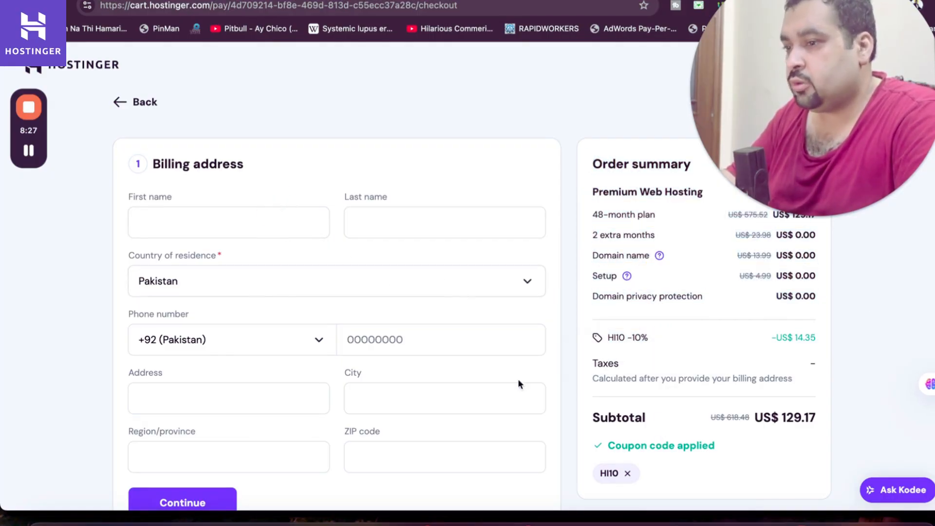
scroll(down, 3)
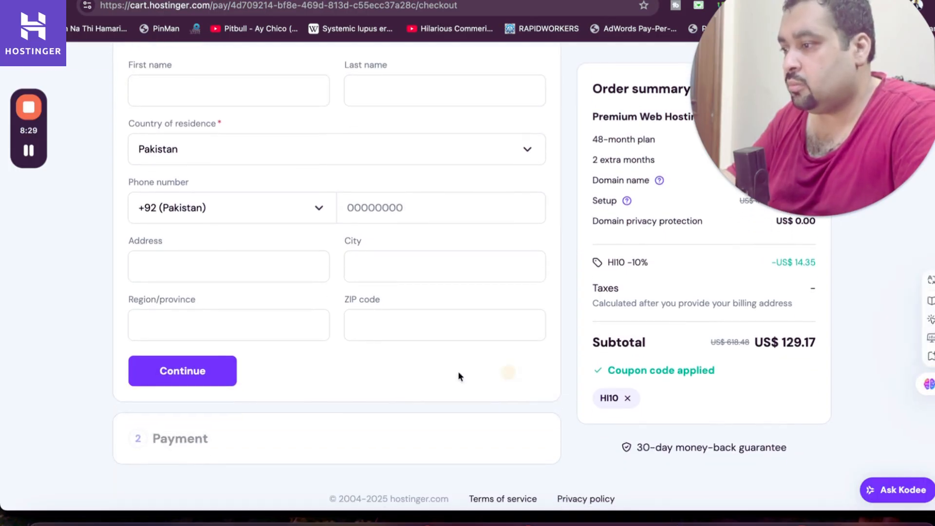
click(182, 370)
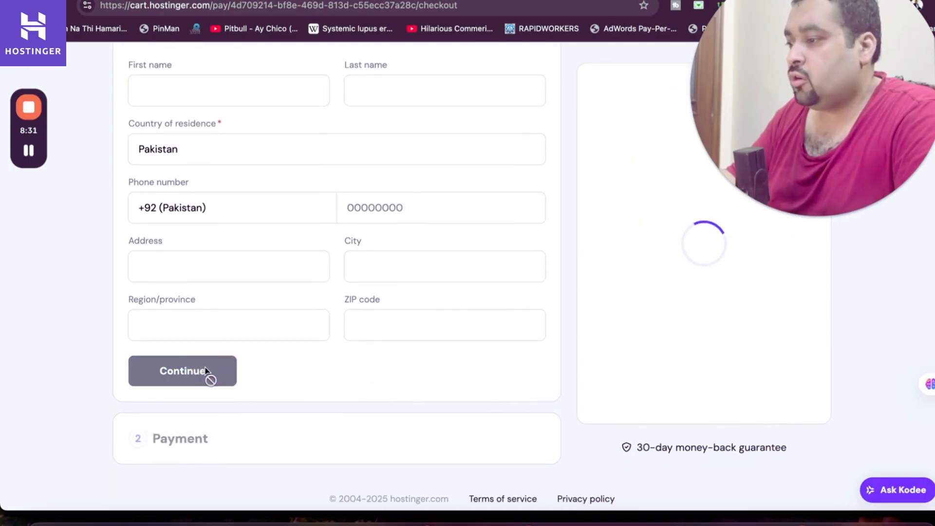
click(183, 370)
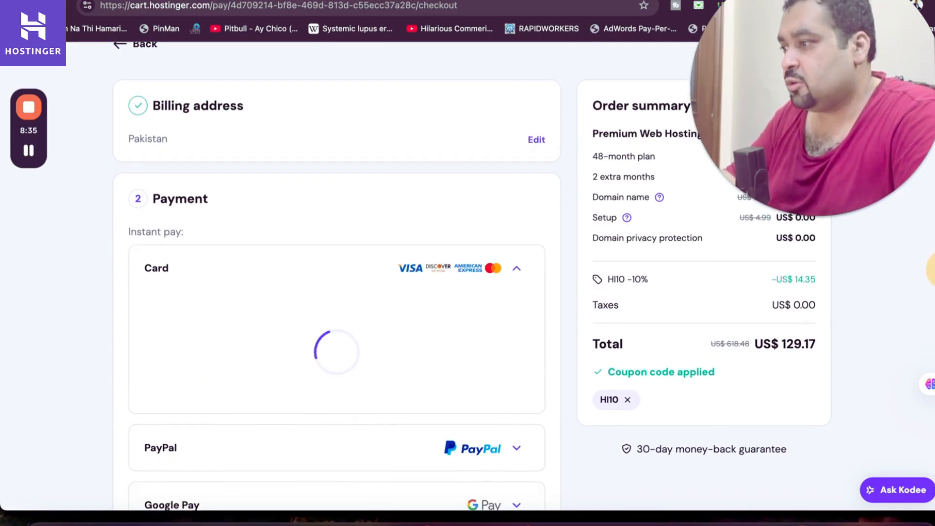
Review card, PayPal, Google Pay, Apple Pay, AliPay and Coingate options, then select 'Name on card'.
scroll(down, 3)
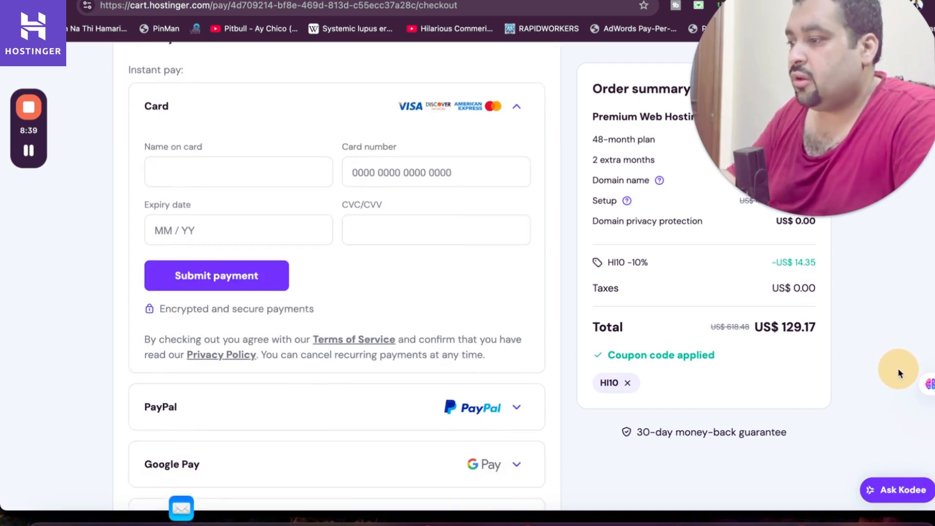
scroll(down, 3)
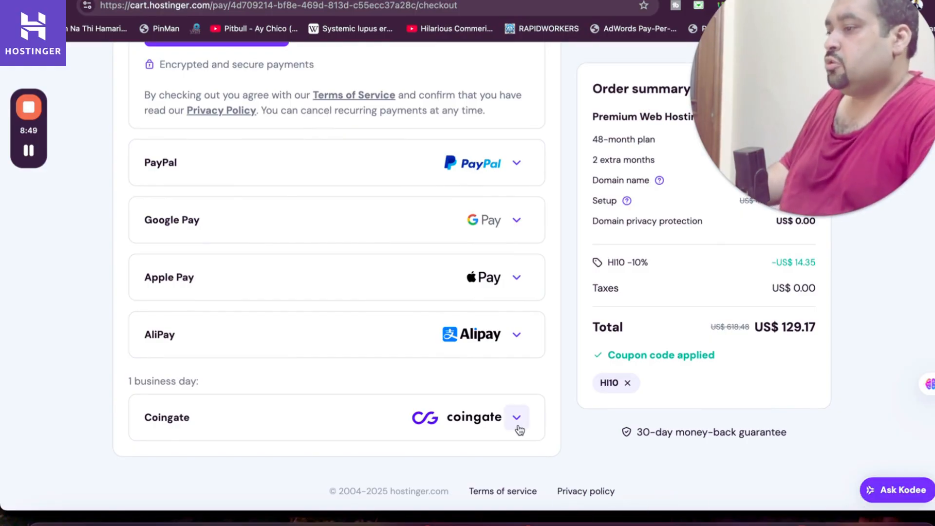
mouse_move(490, 297)
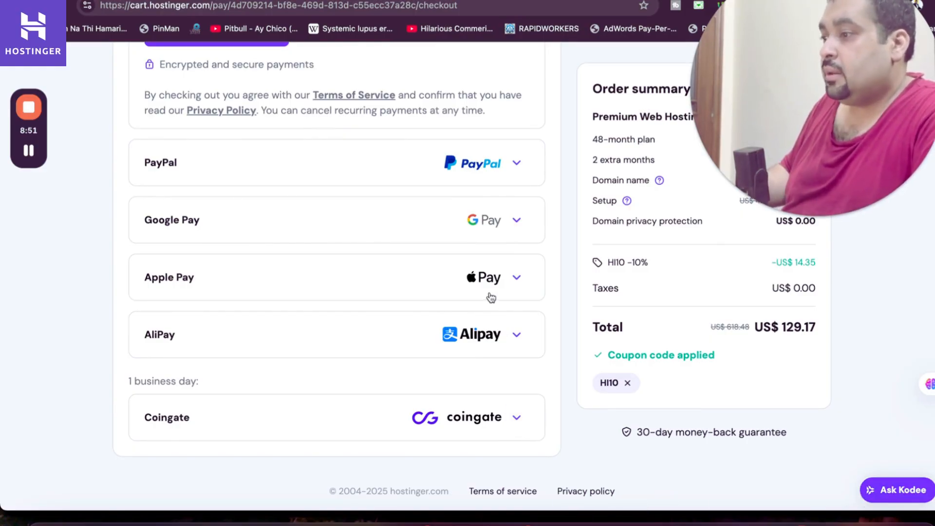
mouse_move(469, 193)
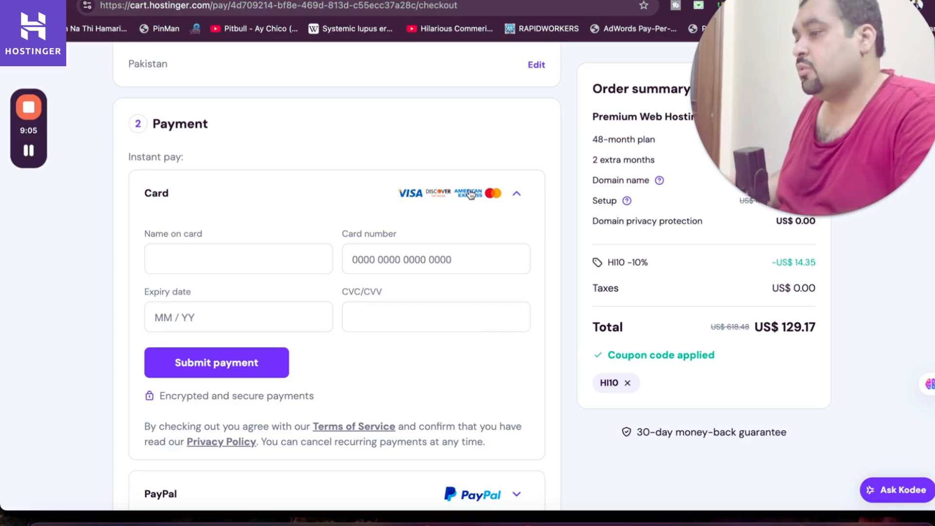
click(237, 259)
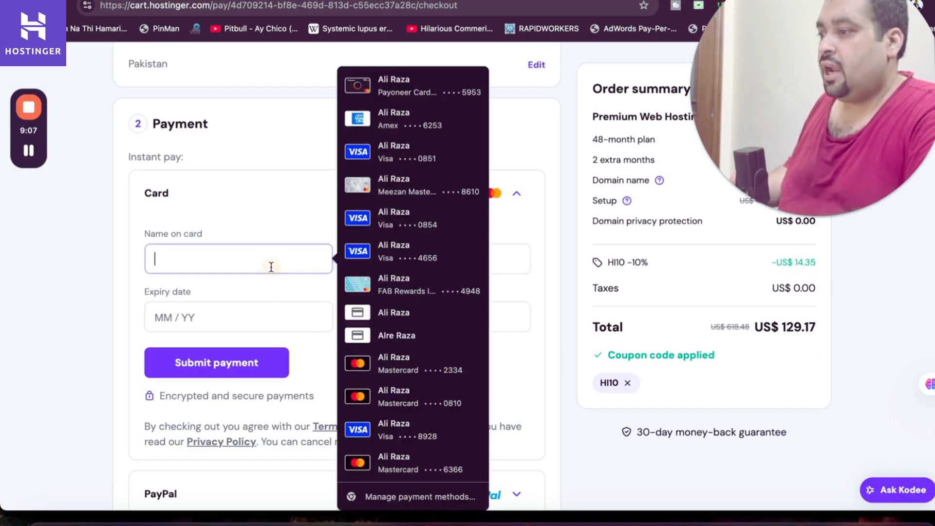